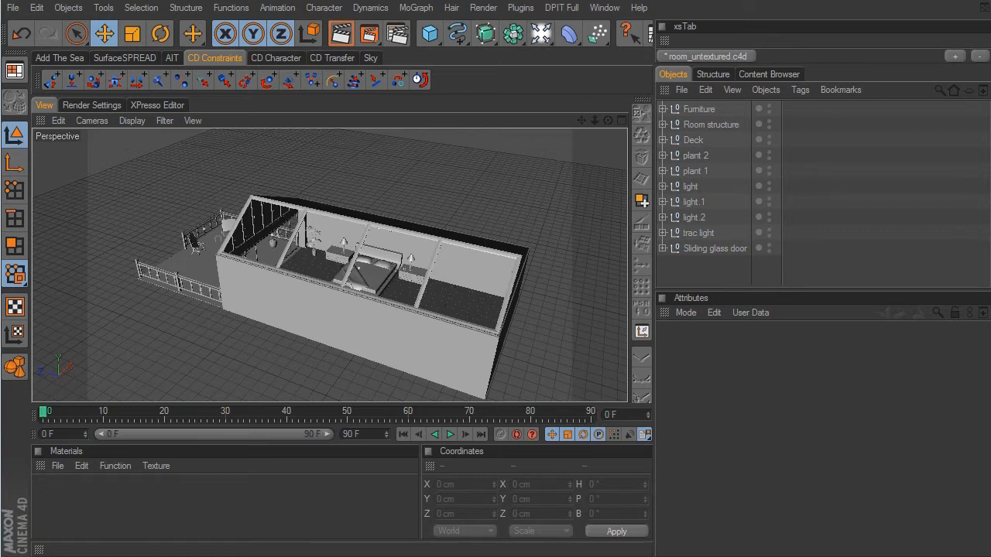
# Step: Set the render engine to VrayBridge under General Render Settings and show its options page
pyautogui.click(92, 105)
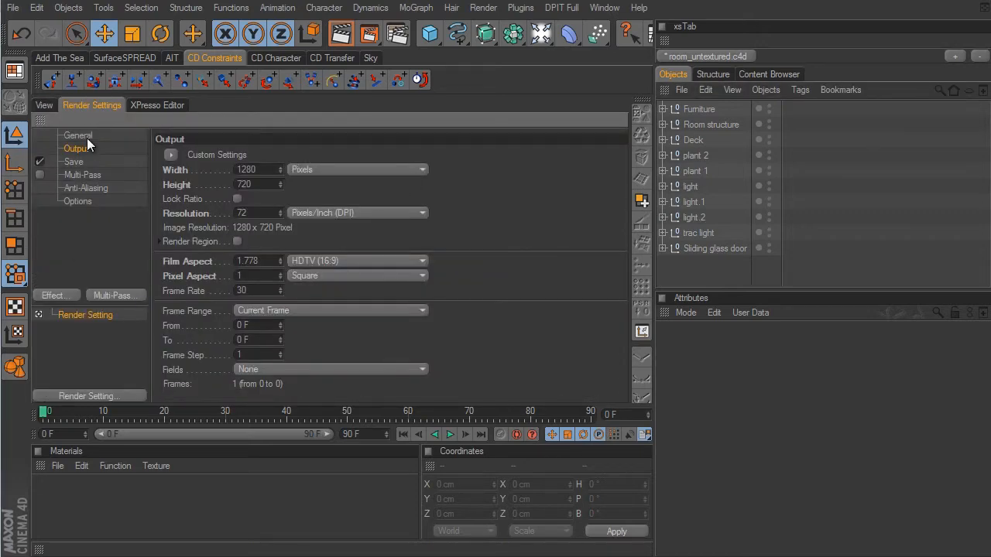
pyautogui.click(77, 134)
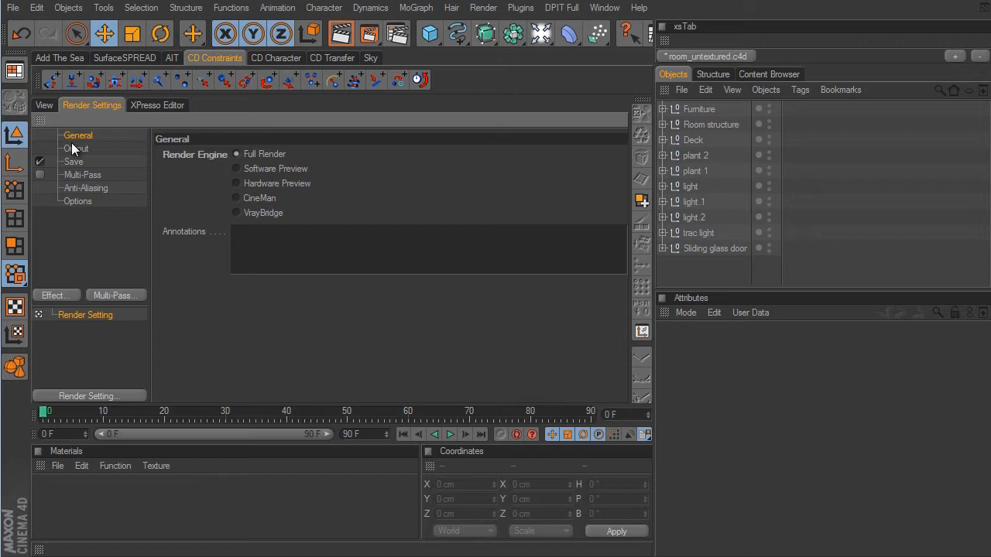
pyautogui.moveTo(239, 219)
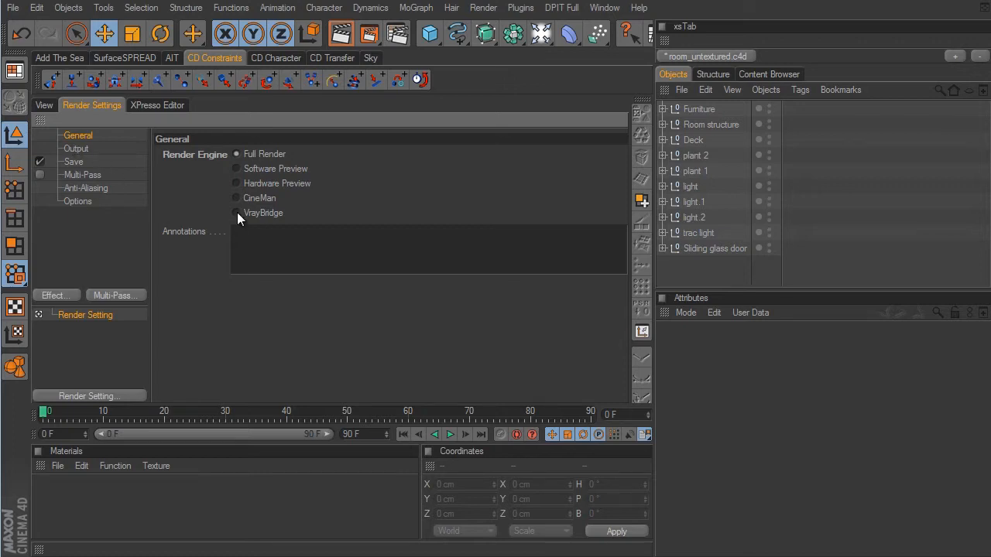
pyautogui.click(237, 213)
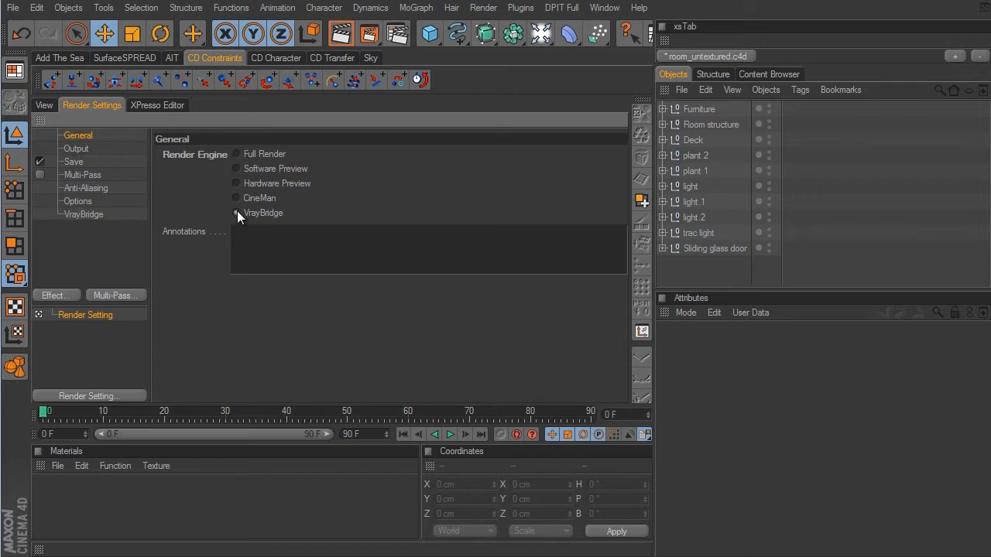
pyautogui.click(237, 213)
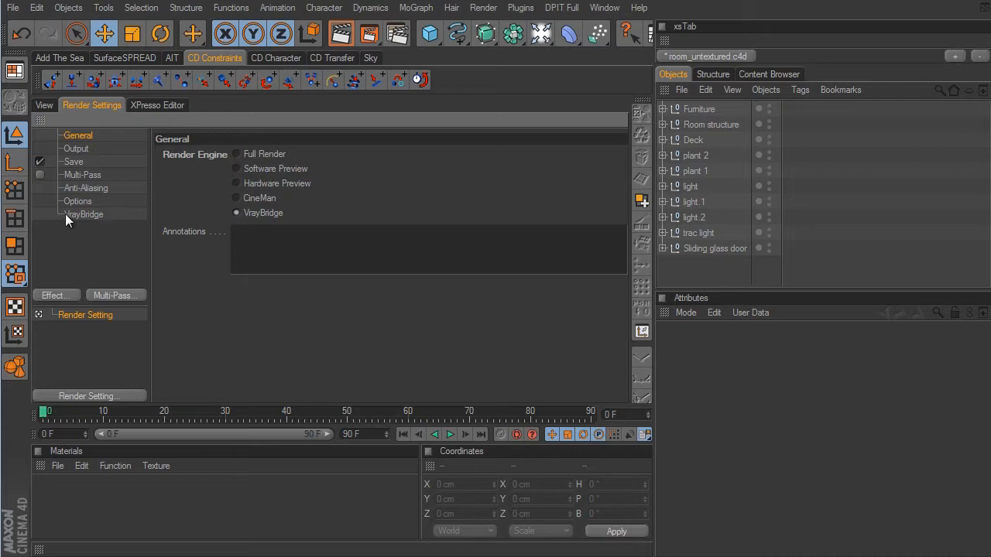
pyautogui.click(84, 215)
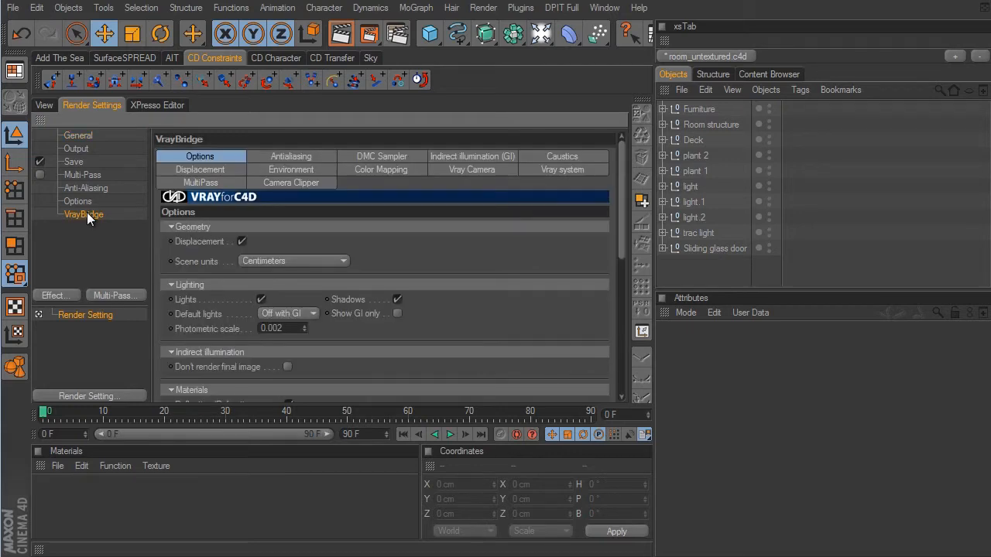
pyautogui.moveTo(449, 294)
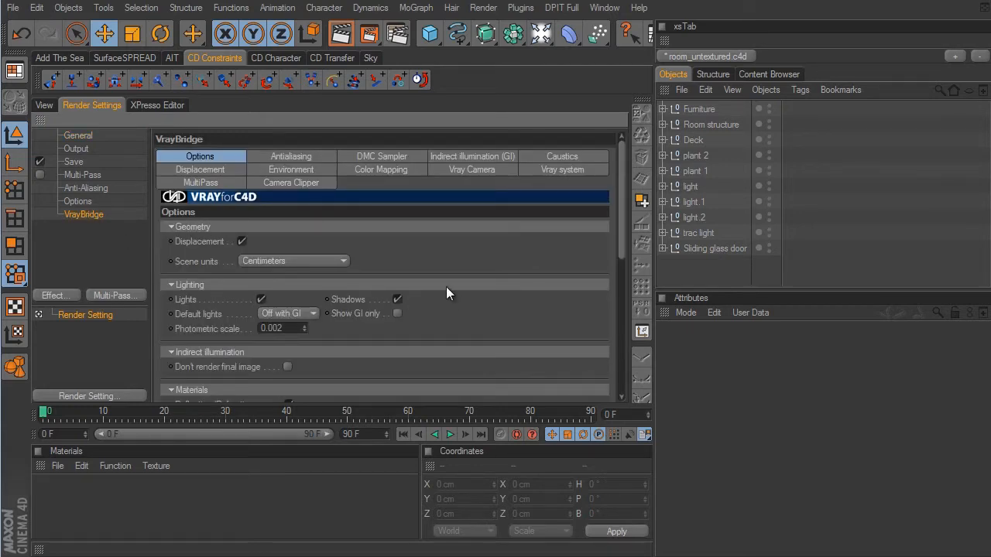
pyautogui.moveTo(501, 315)
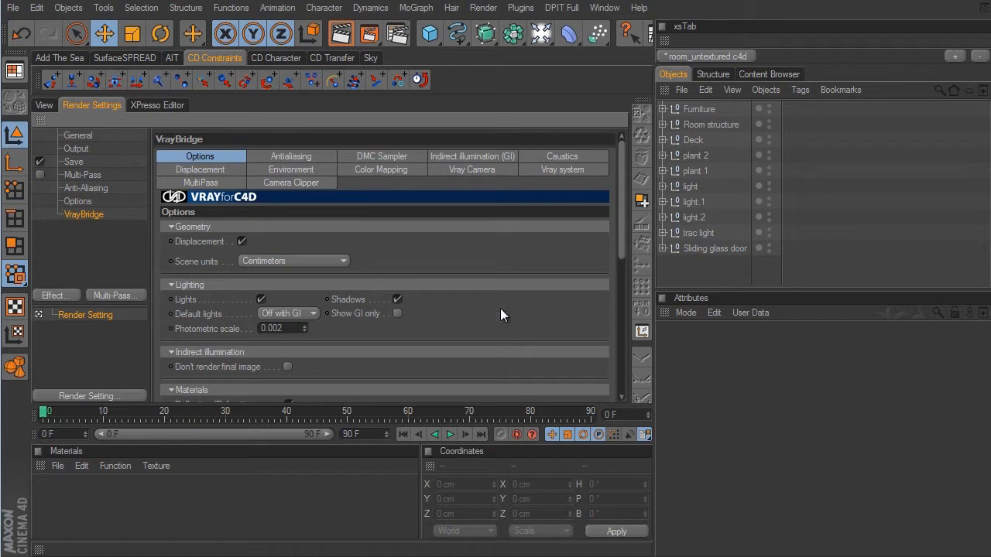
pyautogui.moveTo(445, 164)
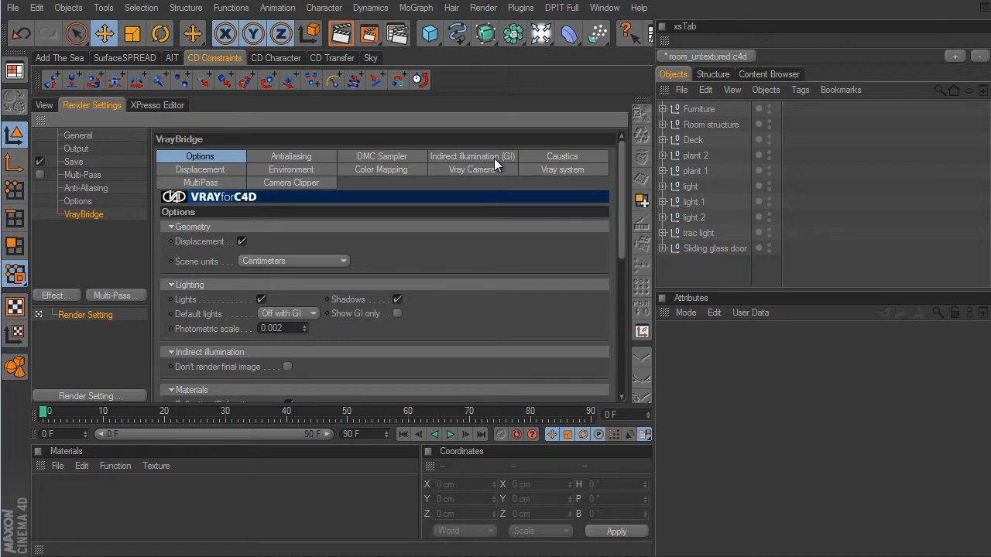
# Step: Enable GI in the VrayBridge Indirect illumination tab with the 03_IR-LC_medium preset
pyautogui.click(473, 156)
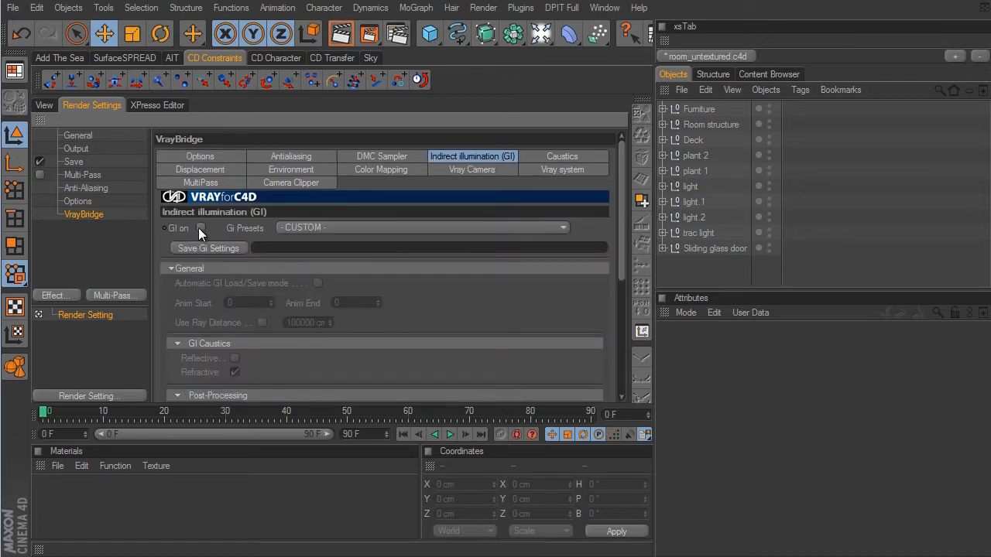
pyautogui.click(201, 228)
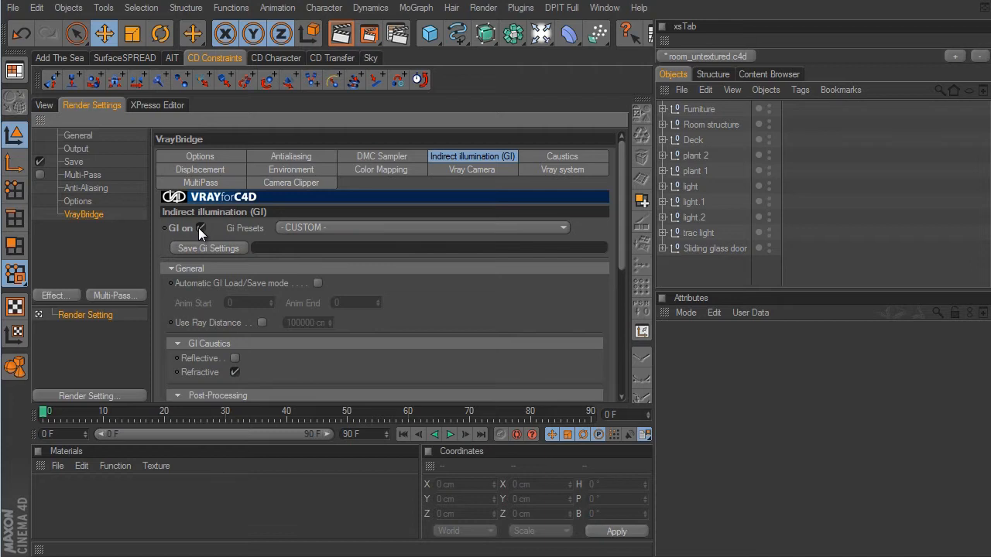
pyautogui.moveTo(532, 247)
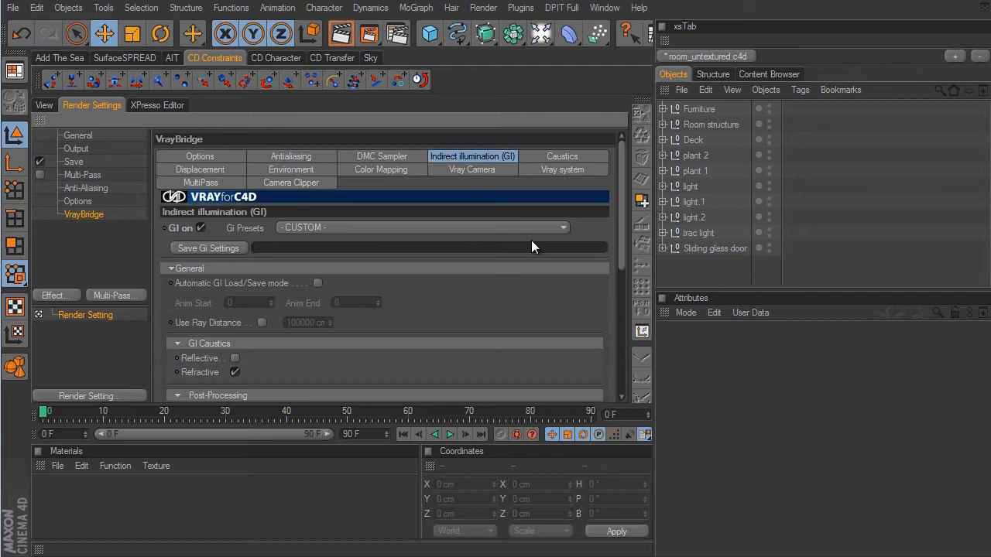
pyautogui.moveTo(559, 236)
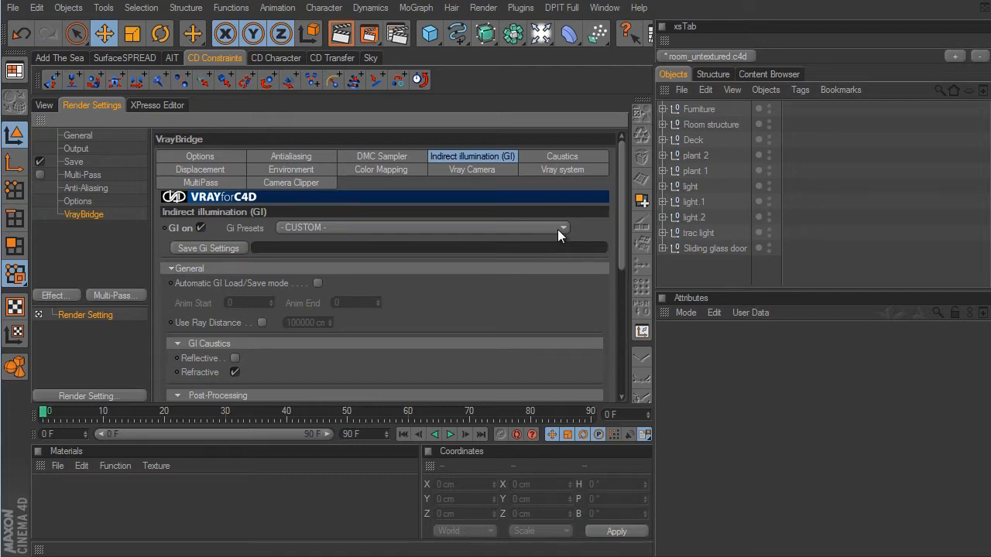
pyautogui.click(561, 227)
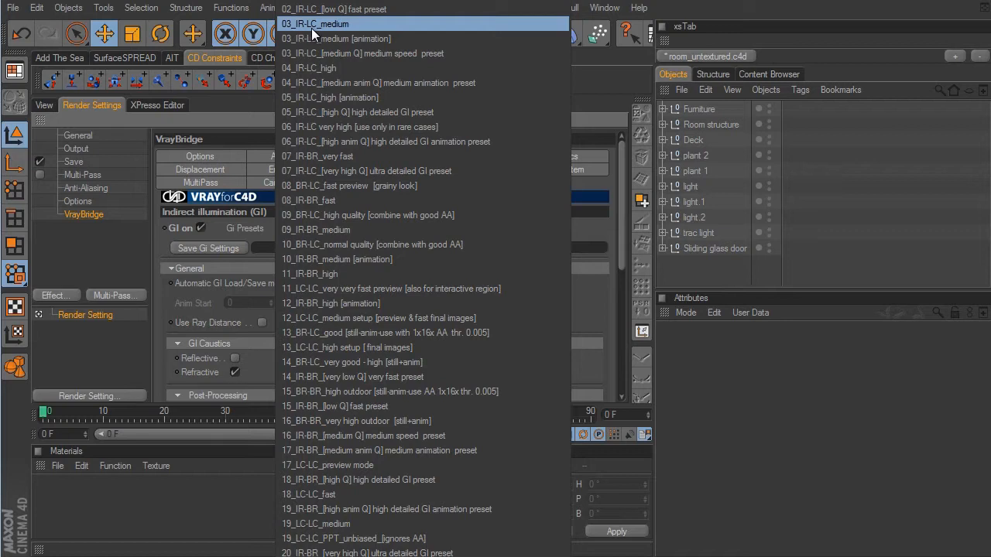
pyautogui.moveTo(305, 33)
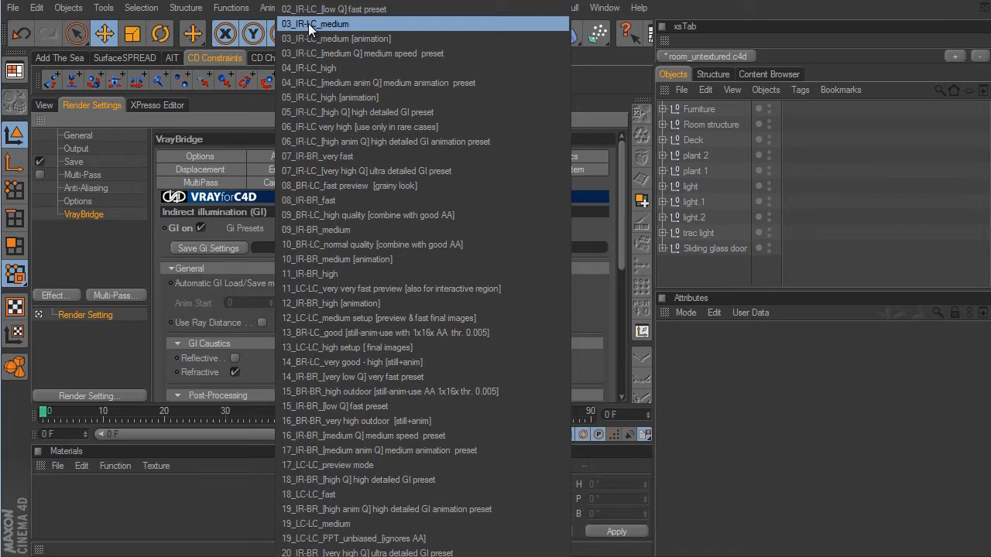
pyautogui.moveTo(310, 53)
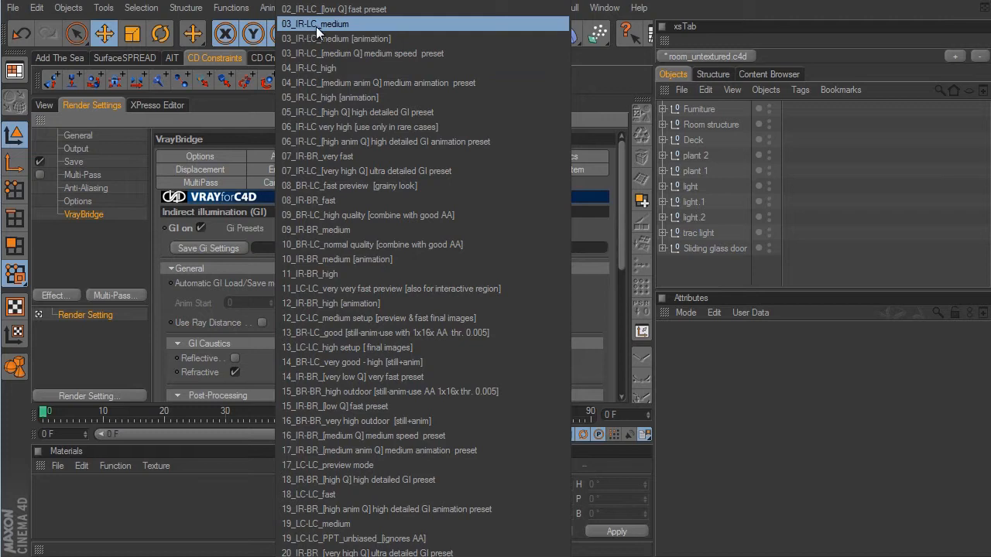
pyautogui.click(315, 23)
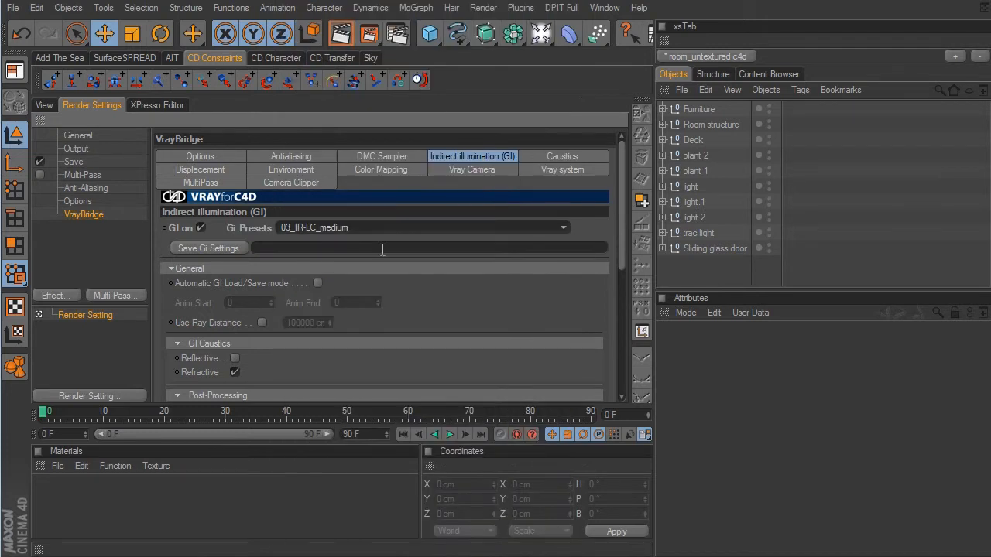
pyautogui.moveTo(398, 279)
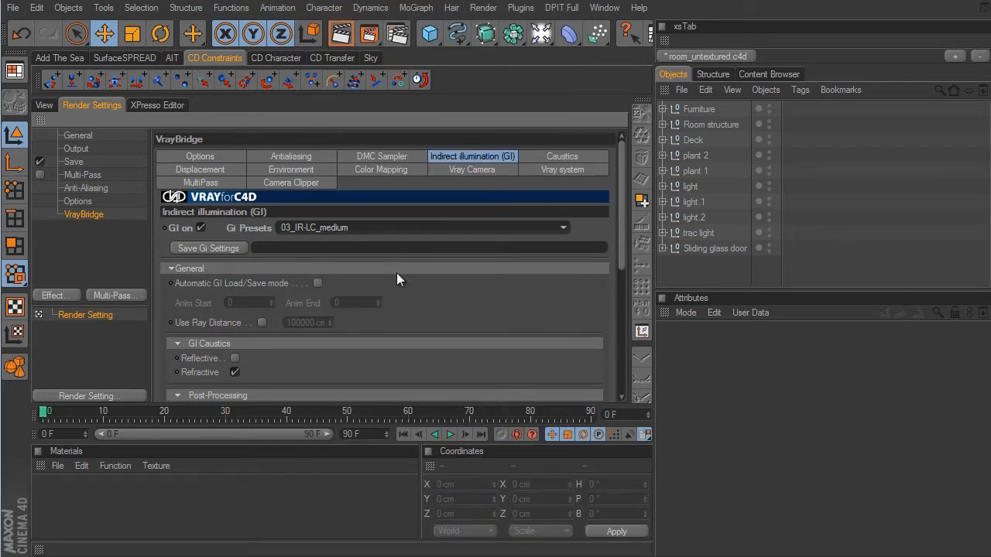
pyautogui.moveTo(424, 292)
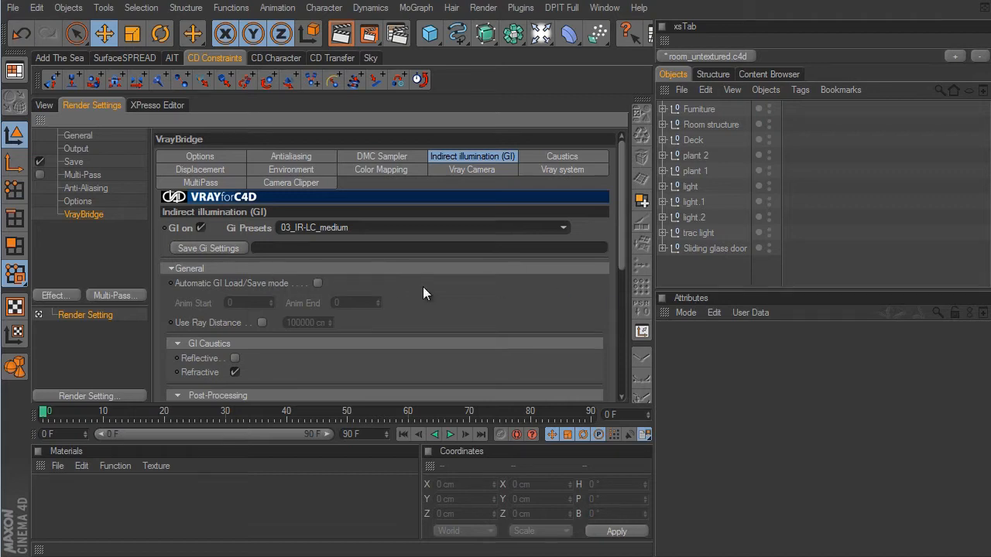
# Step: Create a Light object with a Target tag aimed at the walls object
pyautogui.click(44, 105)
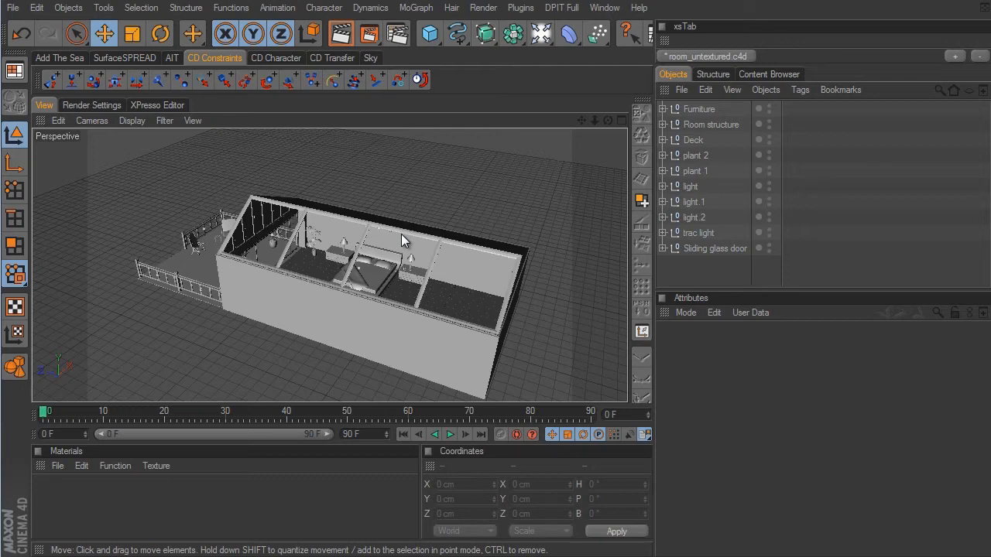
pyautogui.click(541, 33)
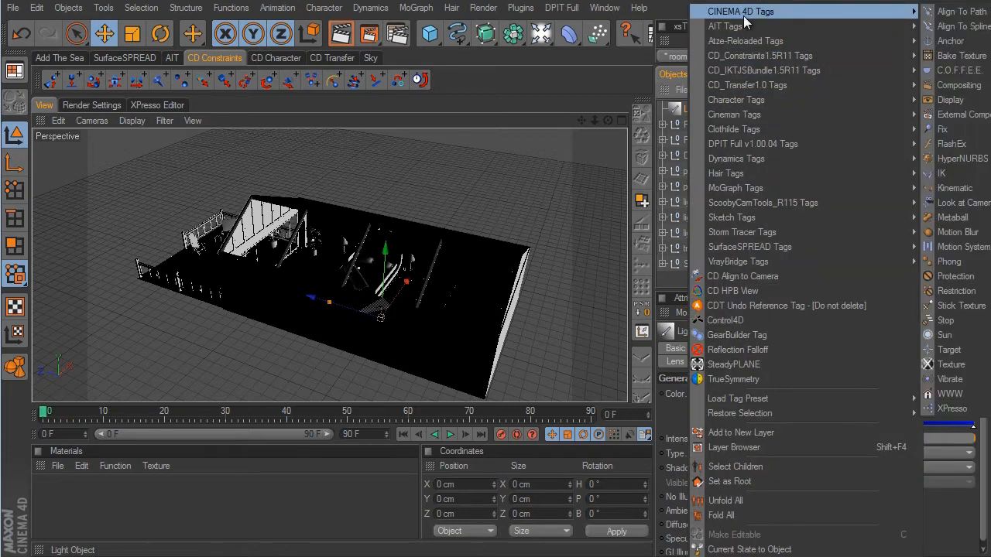
pyautogui.click(944, 349)
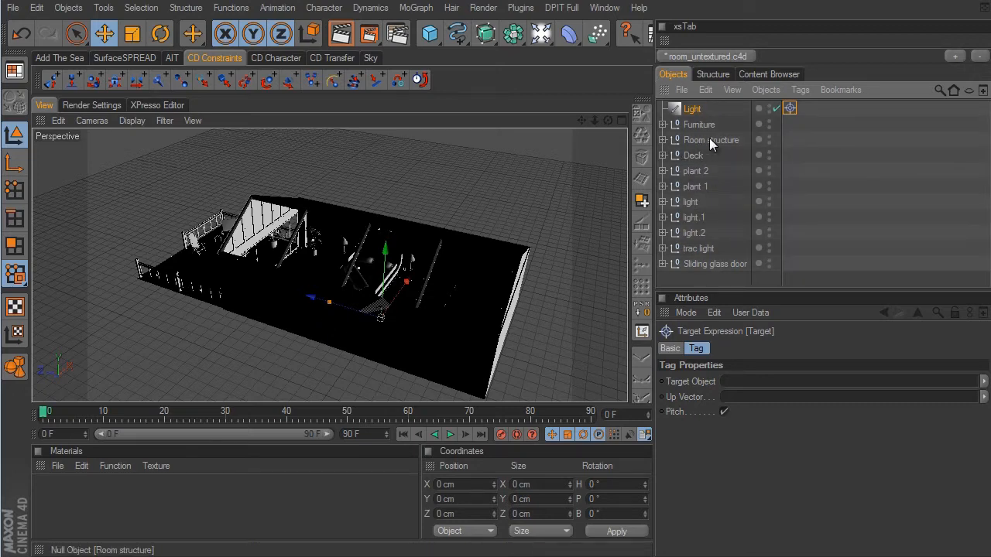
pyautogui.click(662, 140)
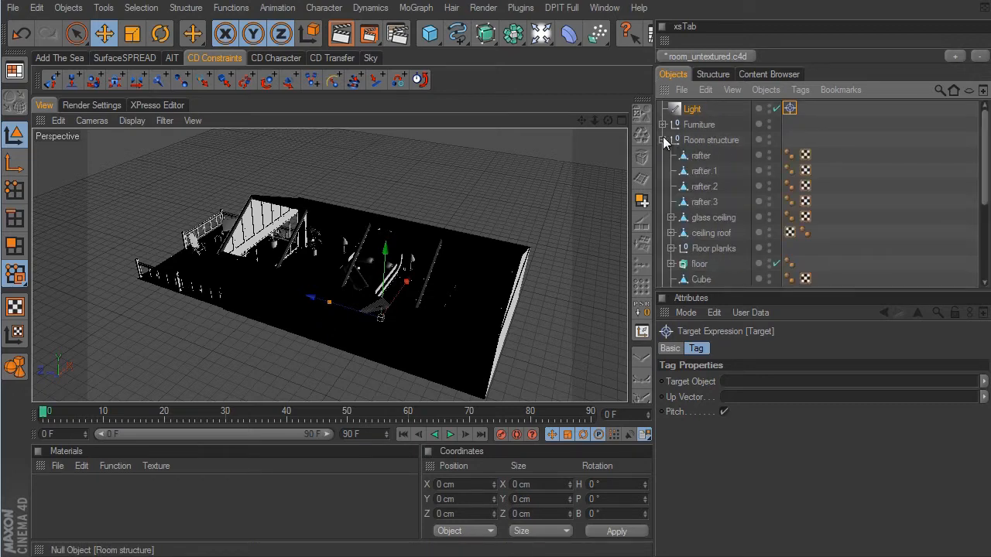
pyautogui.scroll(-3)
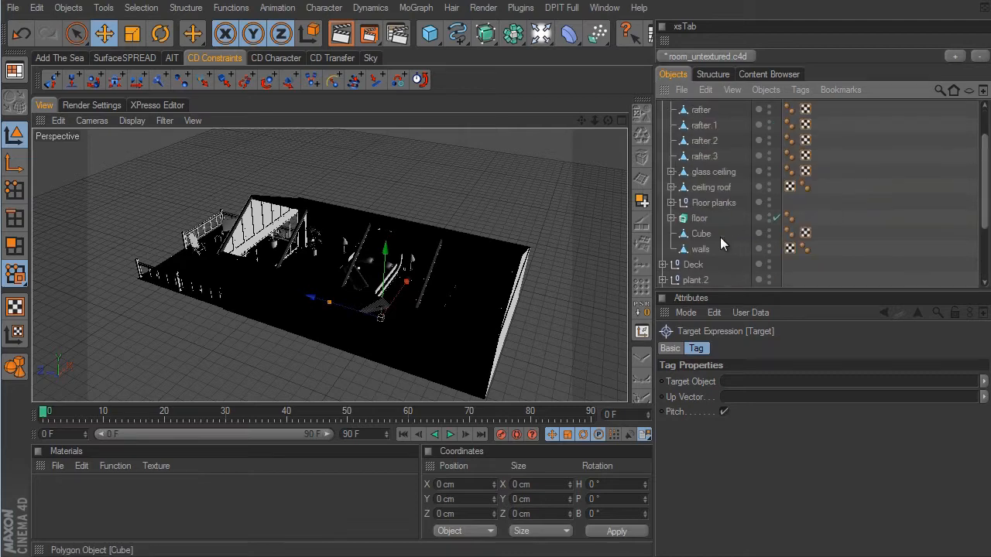
pyautogui.click(701, 249)
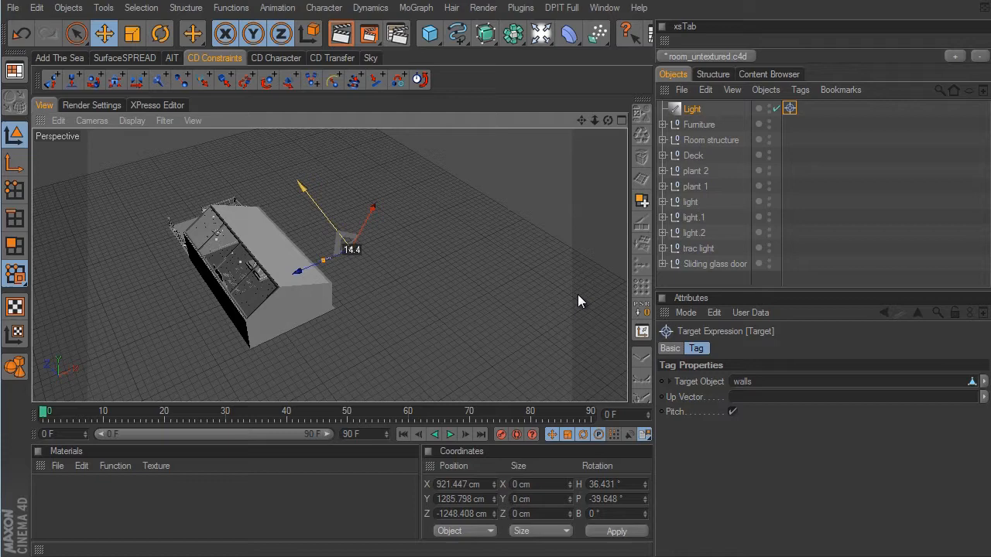
# Step: Raise the targeted light high above the room and swing it sideways
pyautogui.moveTo(325, 260); pyautogui.dragTo(317, 175)
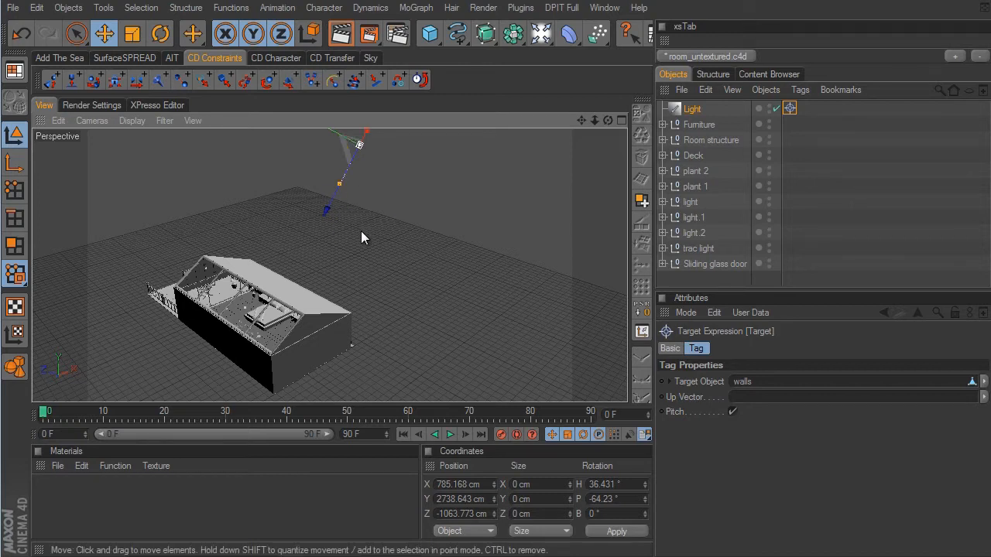
pyautogui.moveTo(381, 247)
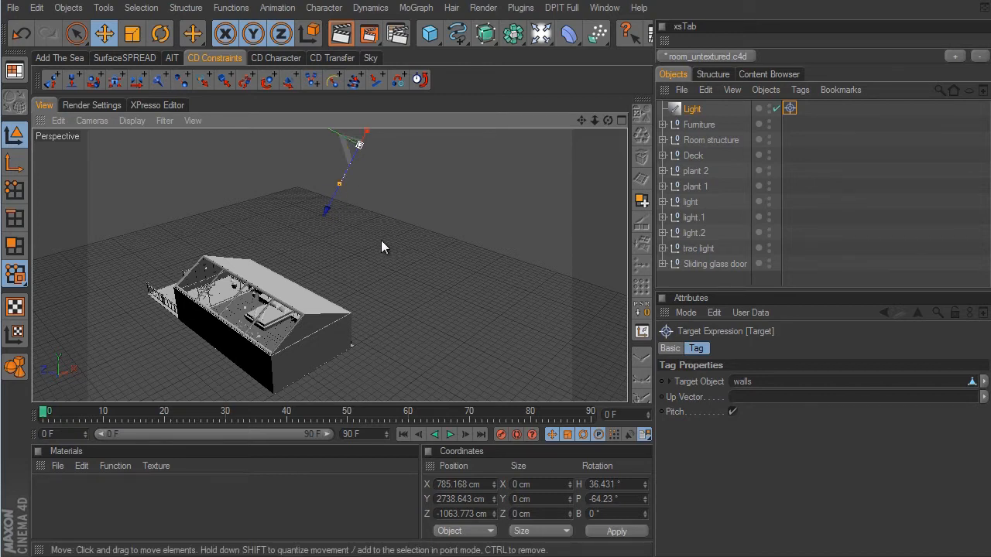
pyautogui.moveTo(380, 246); pyautogui.dragTo(576, 315)
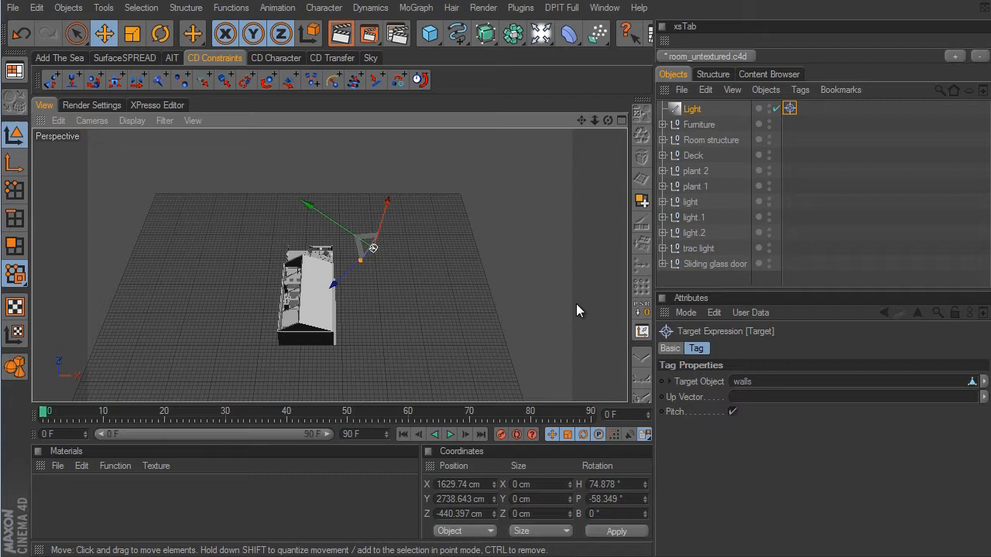
pyautogui.moveTo(372, 248); pyautogui.dragTo(376, 172)
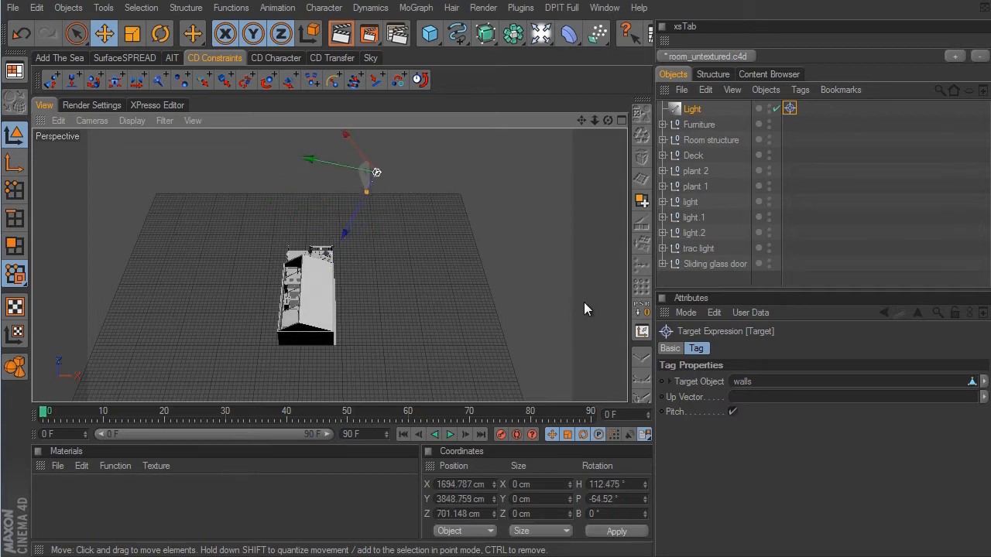
pyautogui.moveTo(376, 172); pyautogui.dragTo(433, 147)
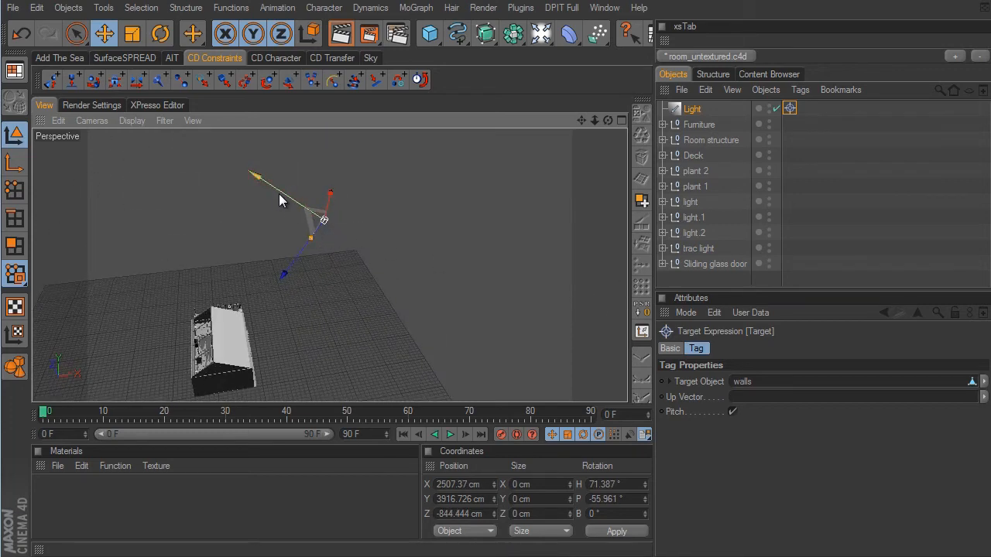
pyautogui.moveTo(324, 219); pyautogui.dragTo(265, 188)
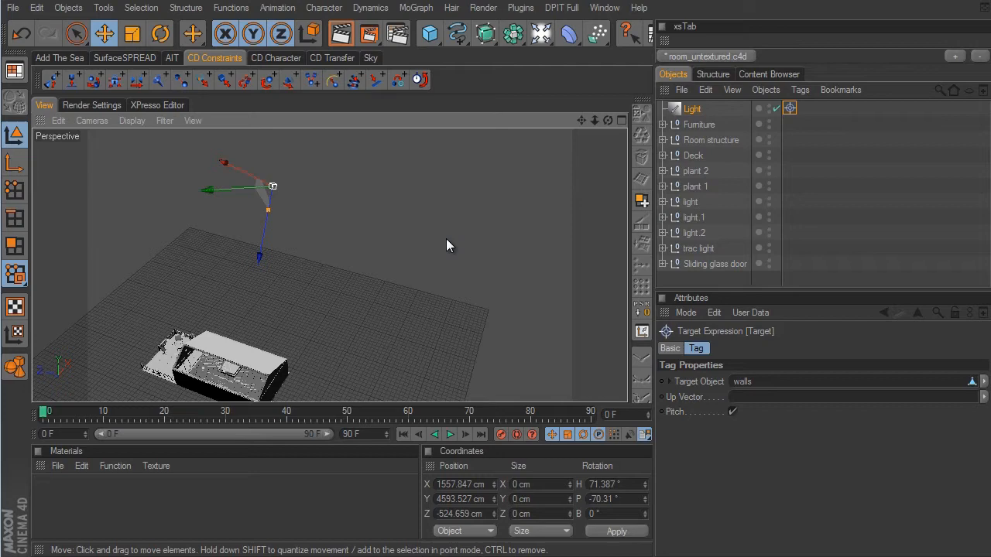
pyautogui.moveTo(542, 311)
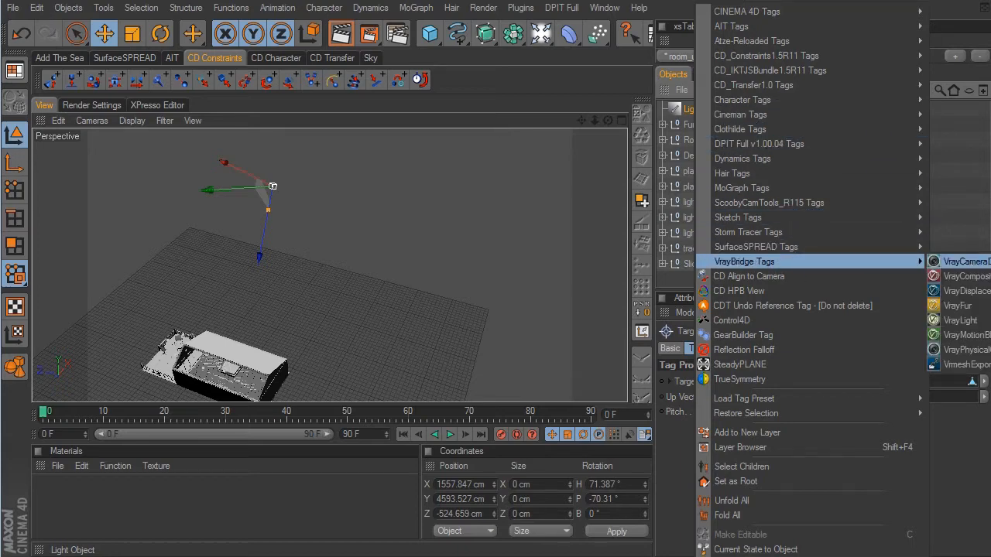
# Step: Add a VrayLight tag to the light and enable its shadows
pyautogui.click(960, 319)
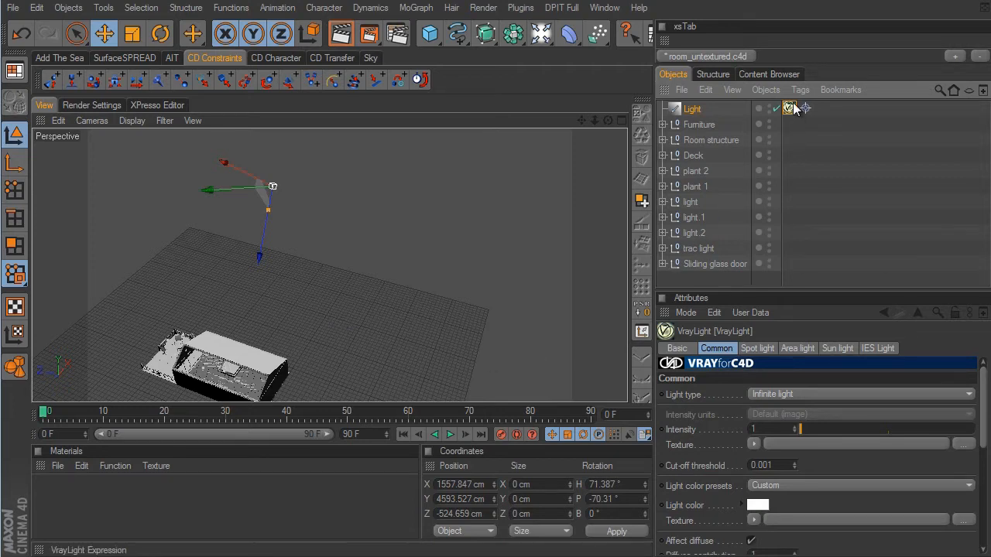
pyautogui.click(790, 108)
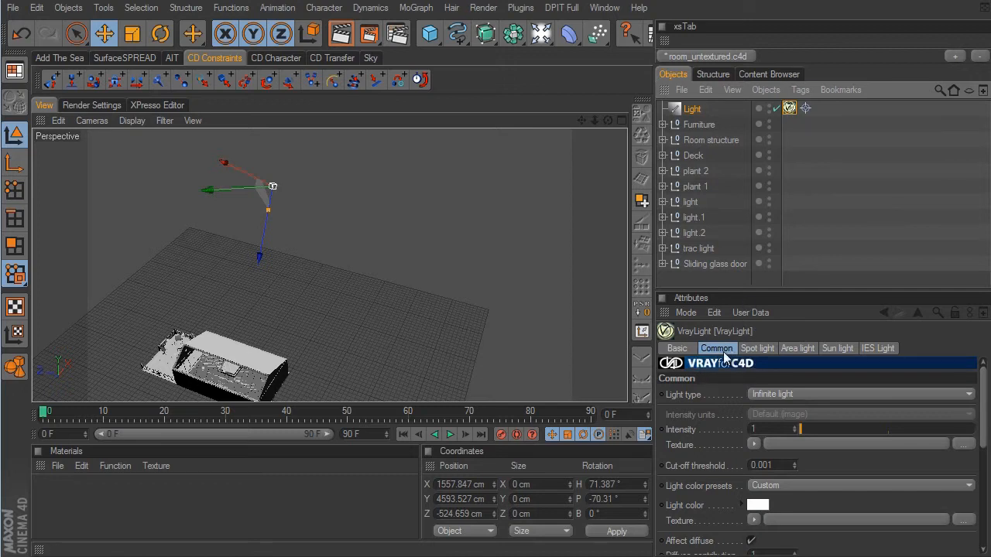
pyautogui.scroll(-3)
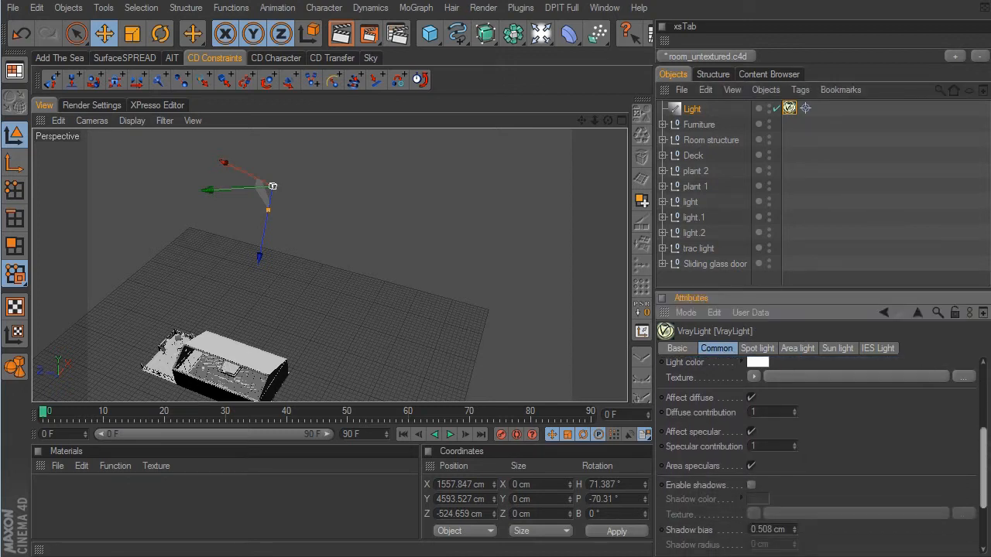
pyautogui.scroll(-3)
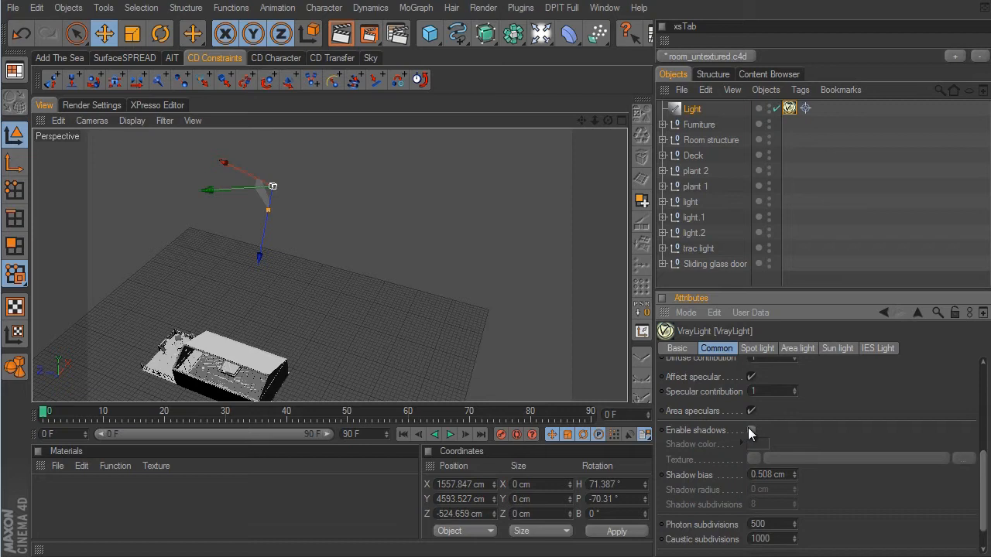
pyautogui.click(751, 430)
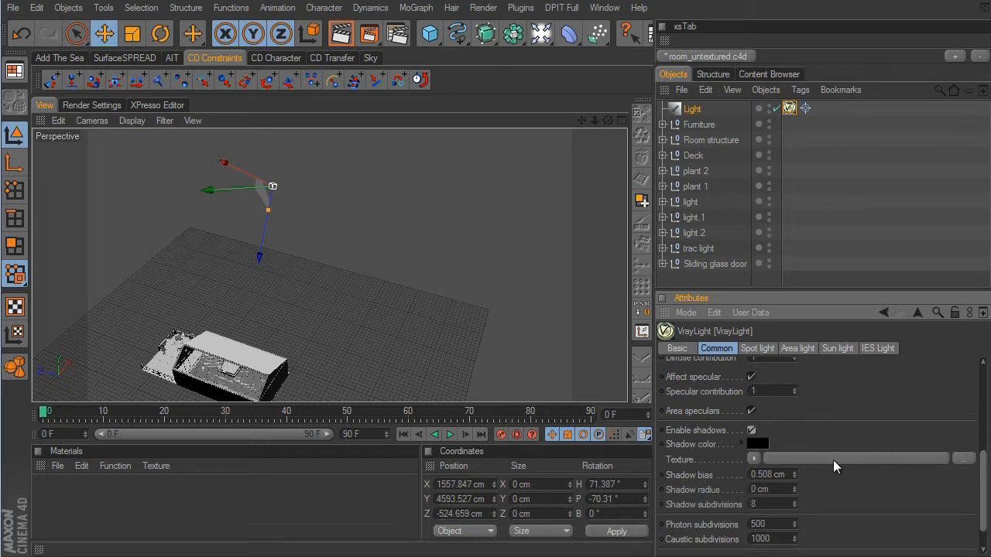
pyautogui.moveTo(847, 353)
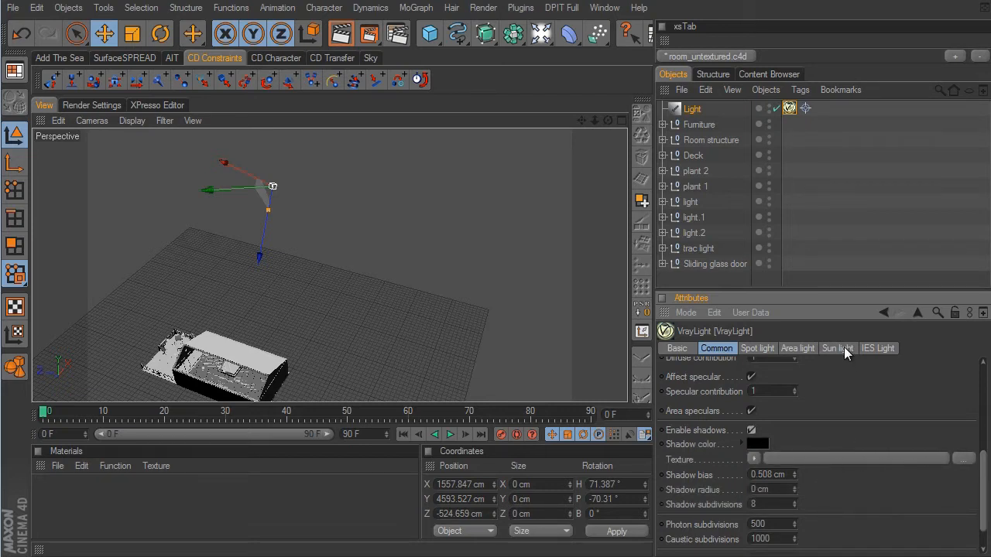
pyautogui.click(837, 348)
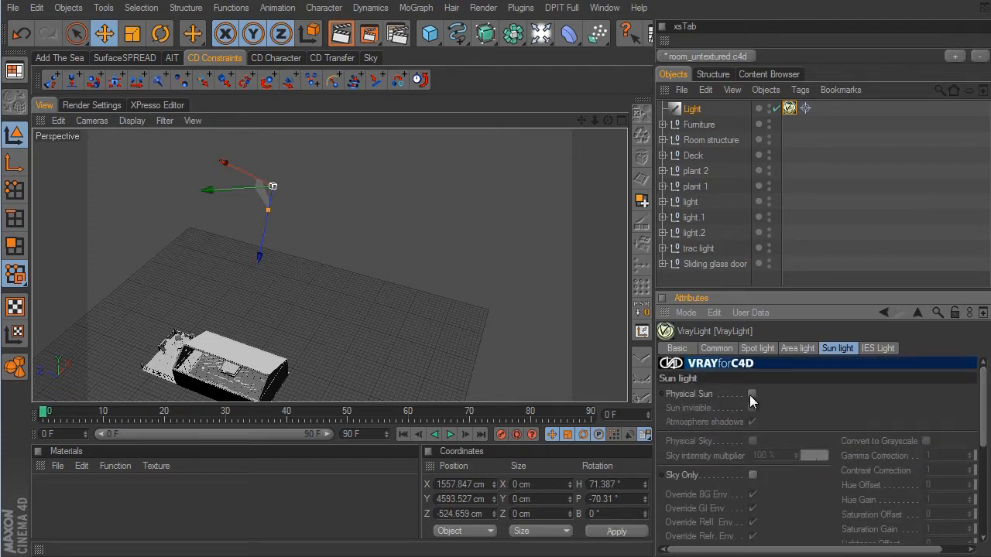
# Step: Turn on Physical Sun and Physical Sky on the VrayLight, using the CIE Clear sky model
pyautogui.click(752, 393)
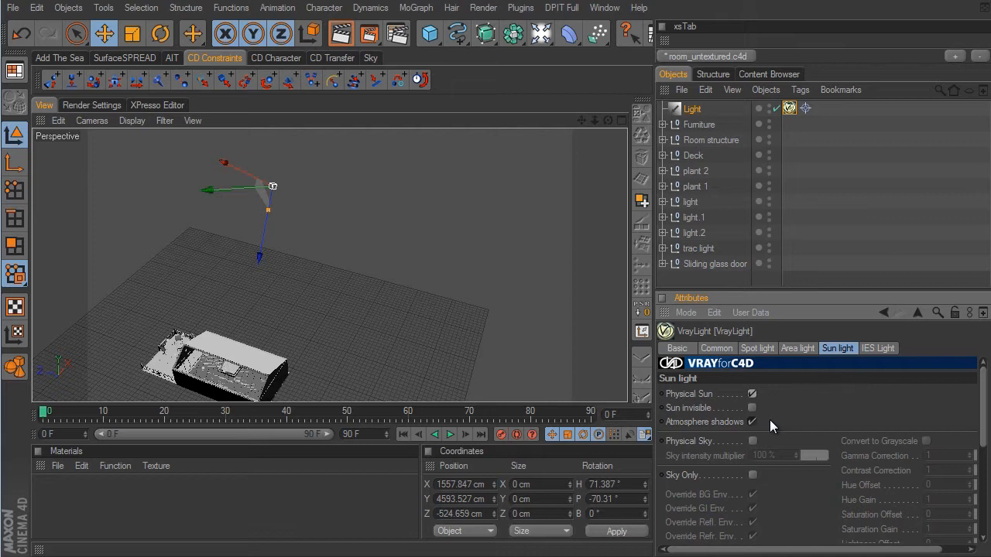
pyautogui.moveTo(670, 437)
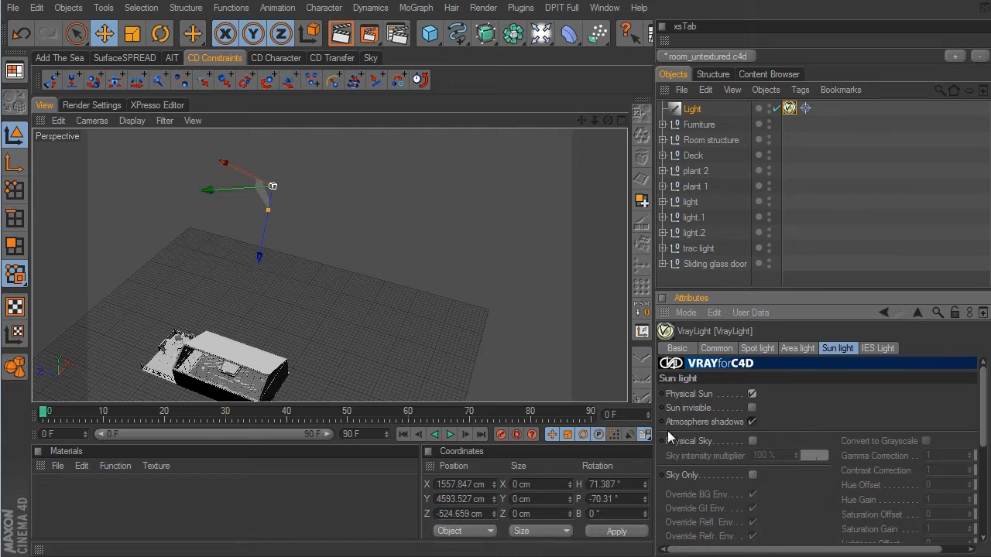
pyautogui.click(753, 421)
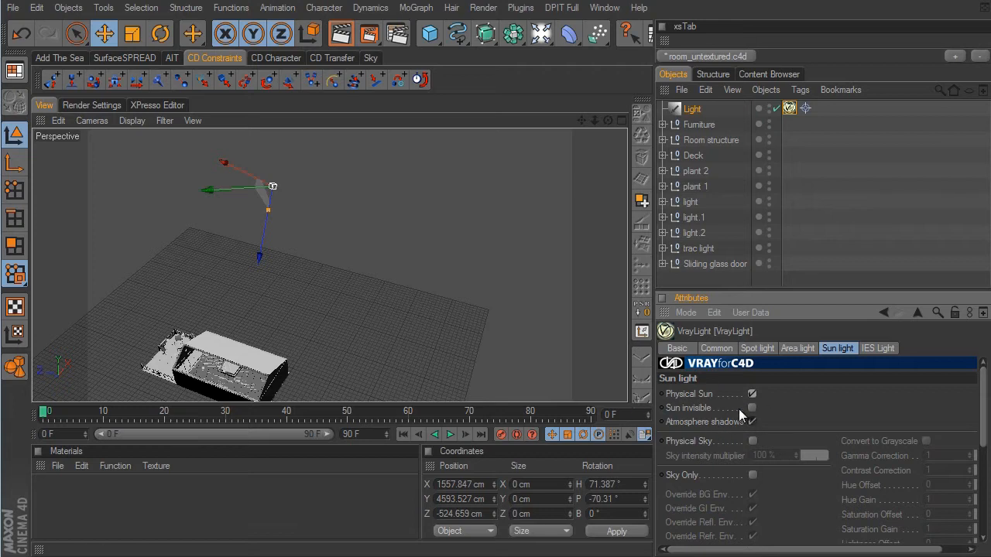
pyautogui.moveTo(541, 406)
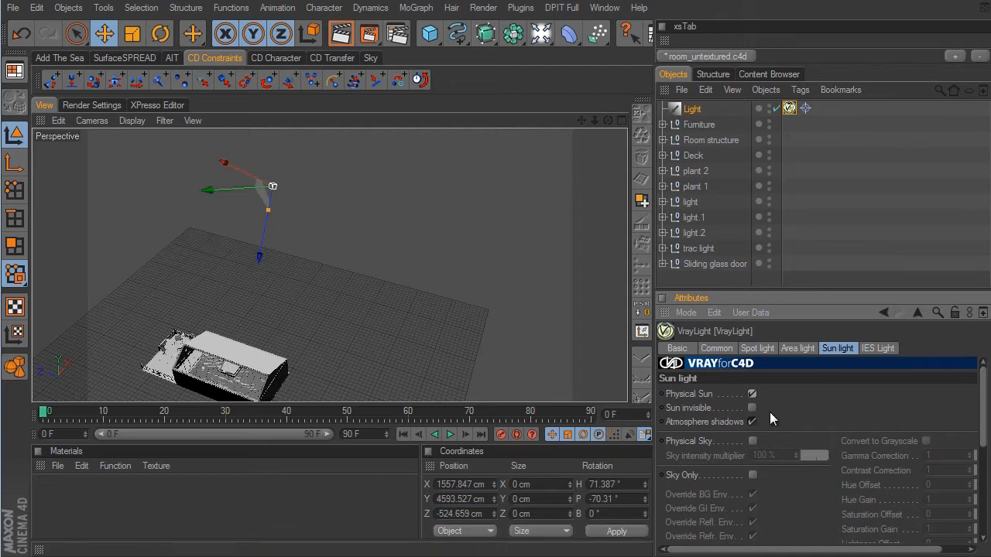
pyautogui.moveTo(809, 442)
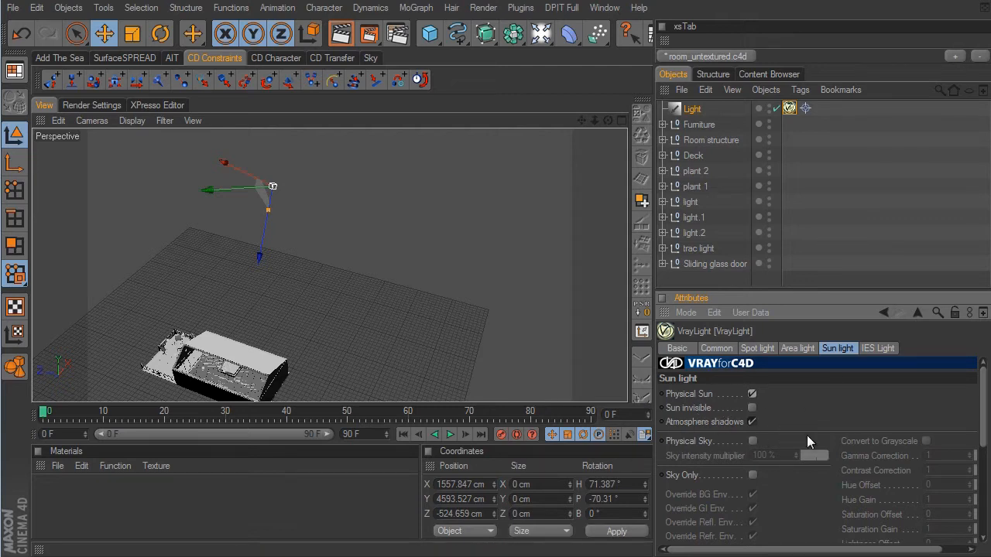
pyautogui.scroll(-3)
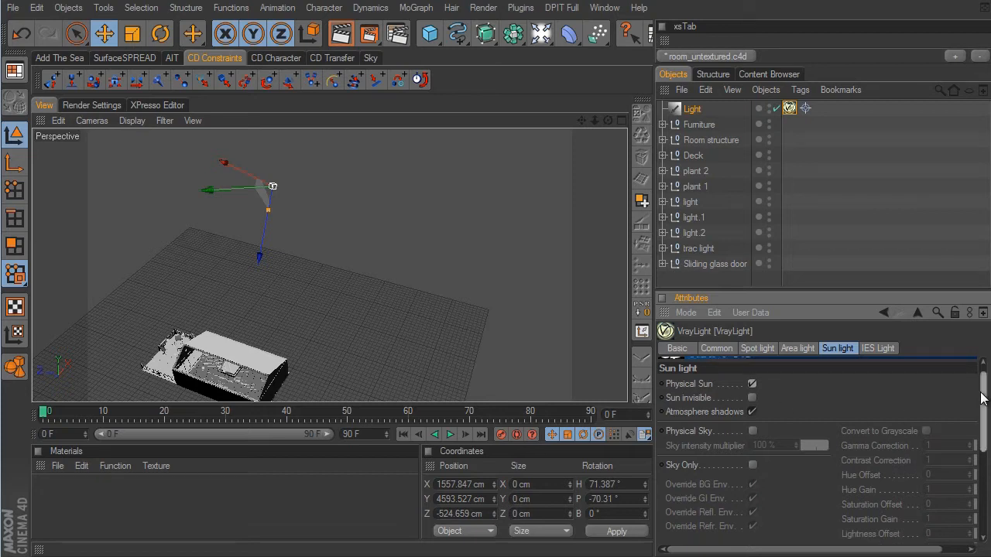
pyautogui.scroll(-3)
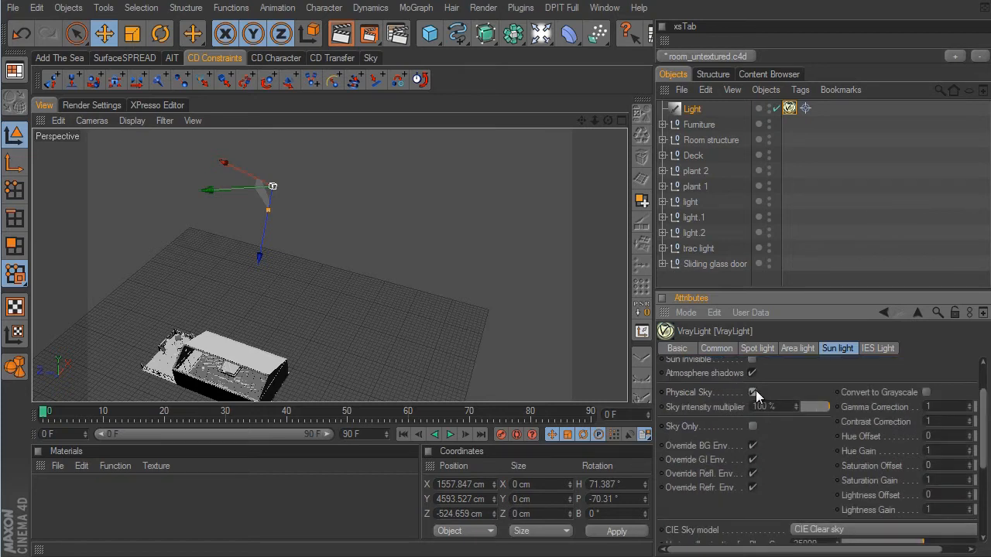
pyautogui.scroll(-3)
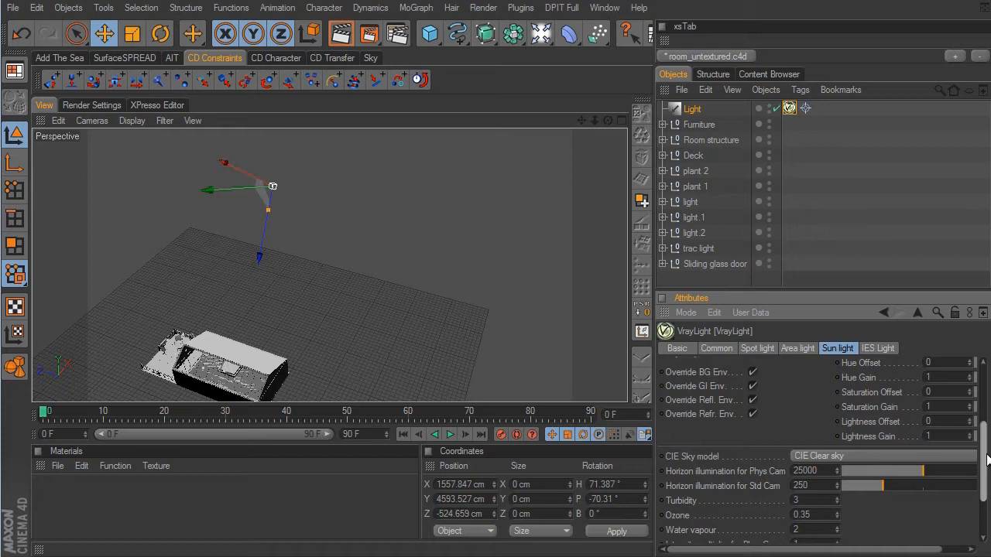
pyautogui.scroll(-3)
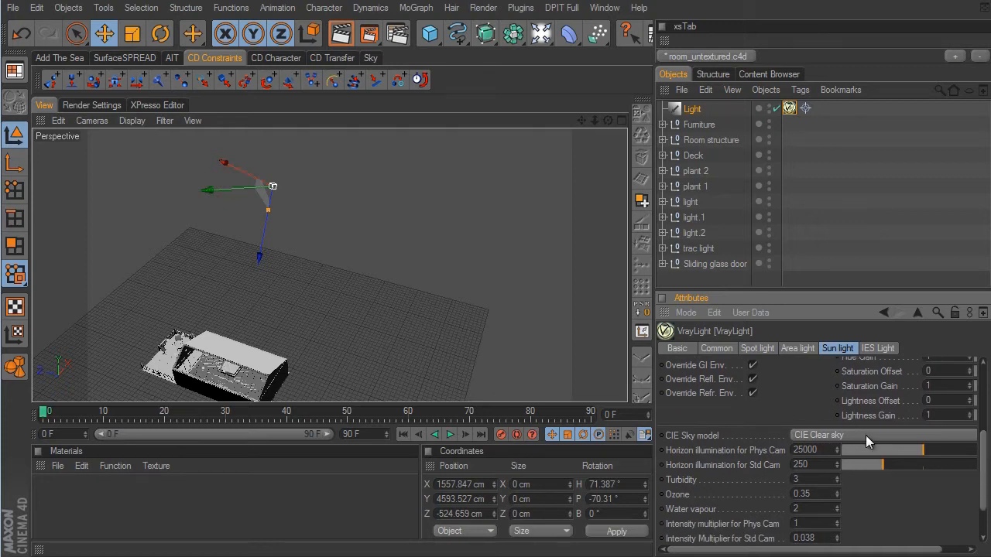
pyautogui.moveTo(884, 511)
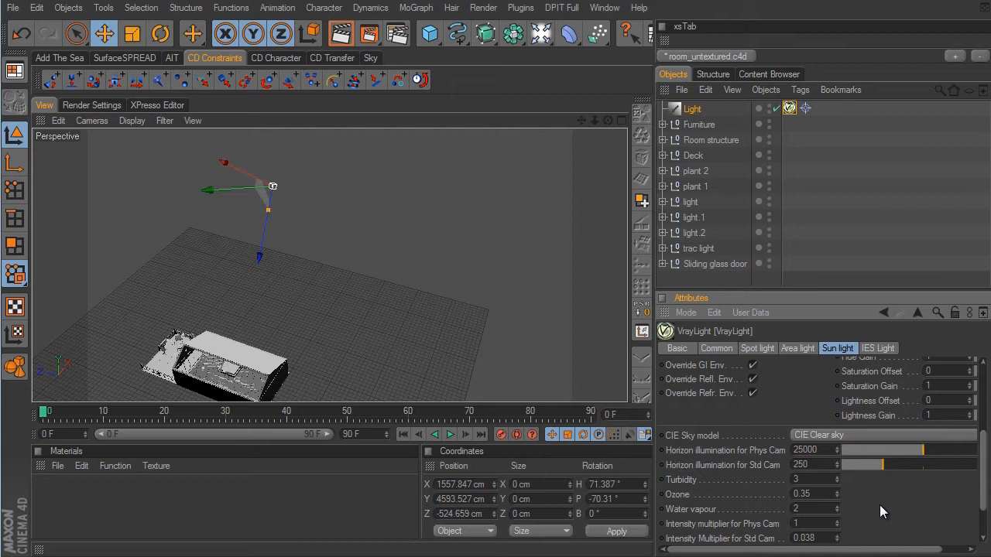
pyautogui.moveTo(951, 526)
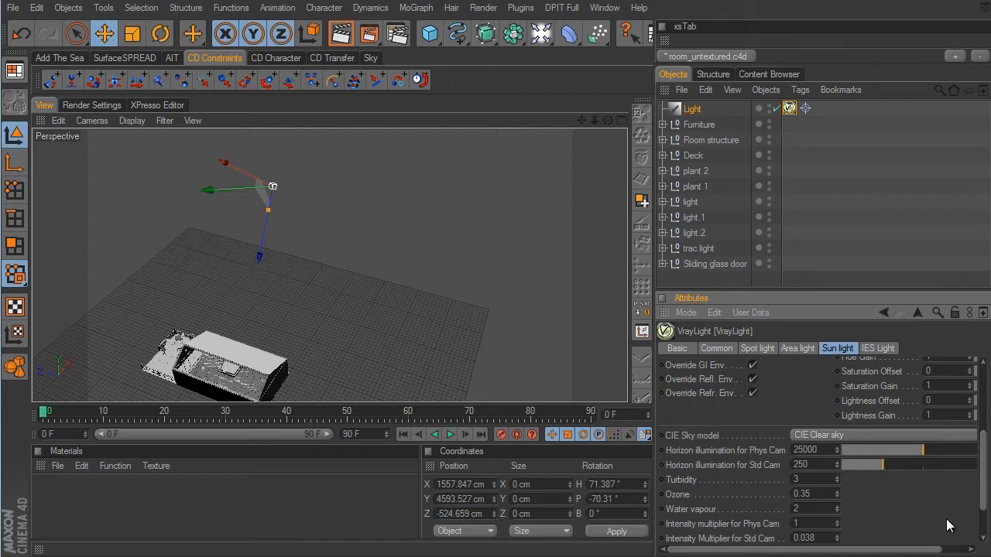
pyautogui.scroll(-3)
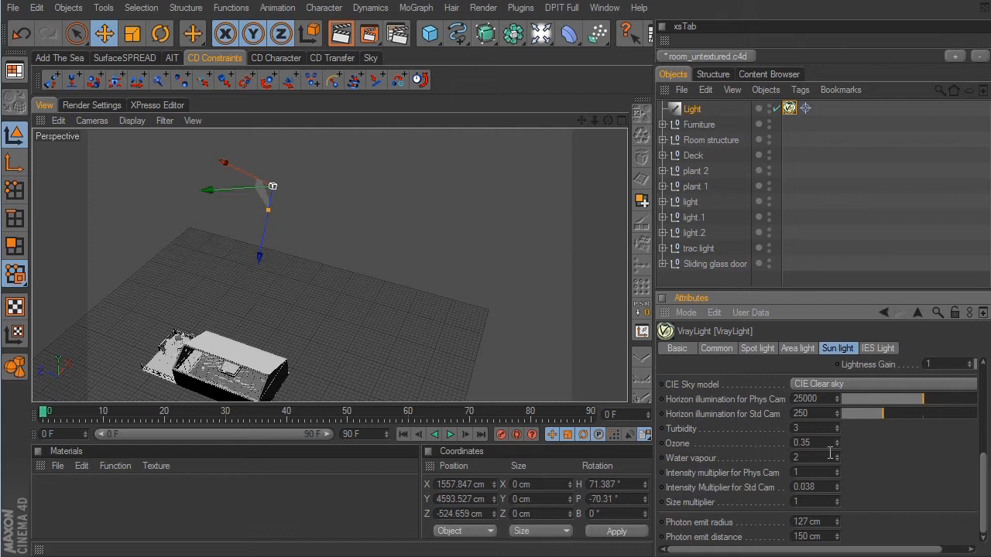
pyautogui.moveTo(935, 464)
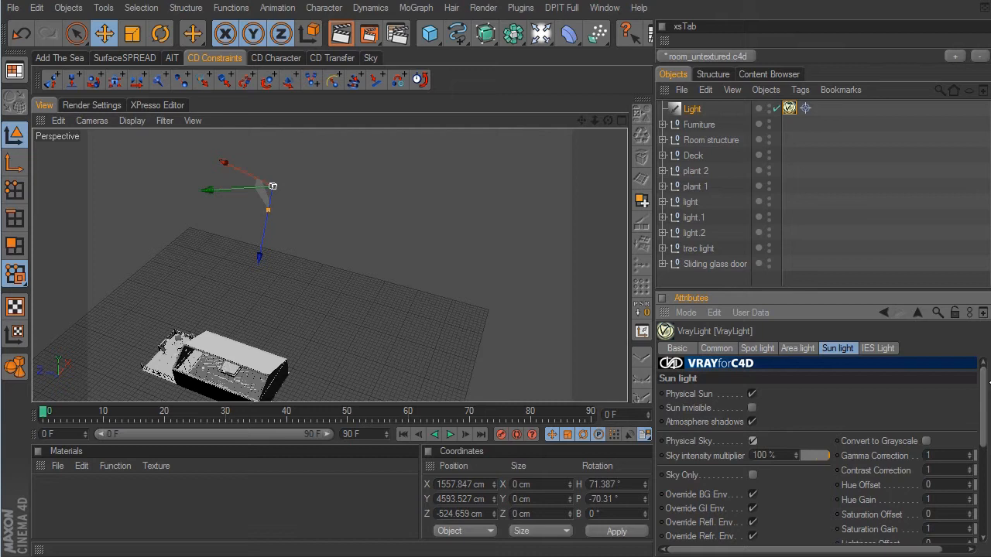
pyautogui.moveTo(504, 286)
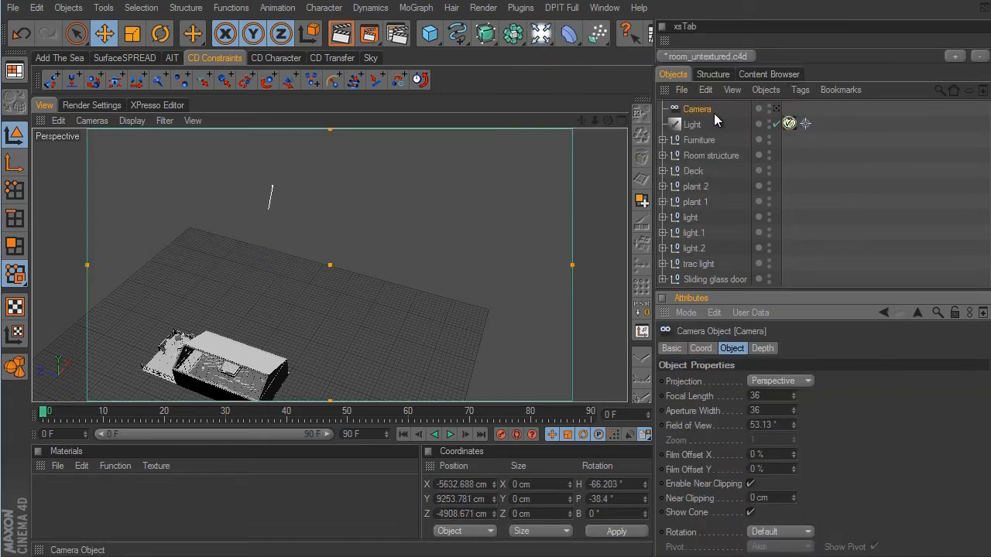
pyautogui.moveTo(705, 115)
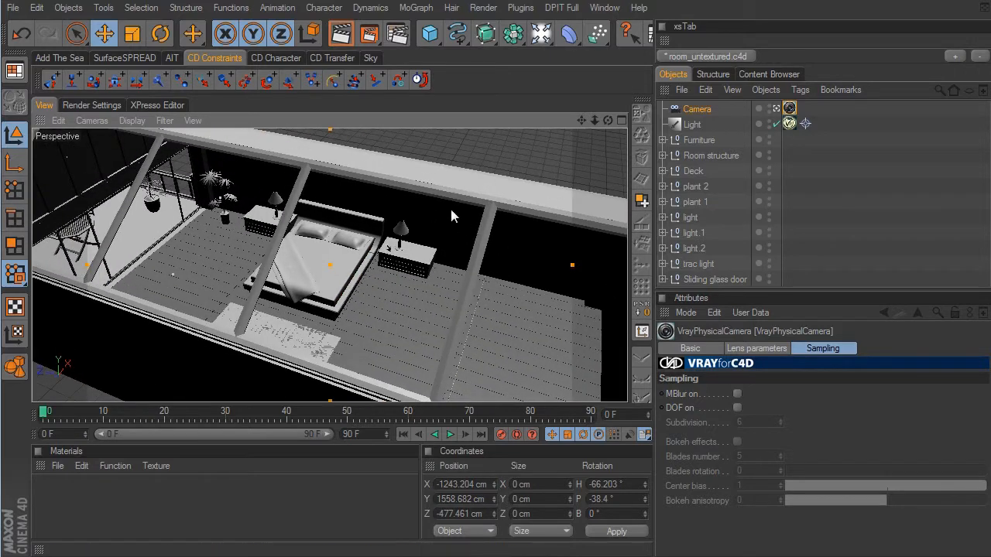
pyautogui.moveTo(565, 284)
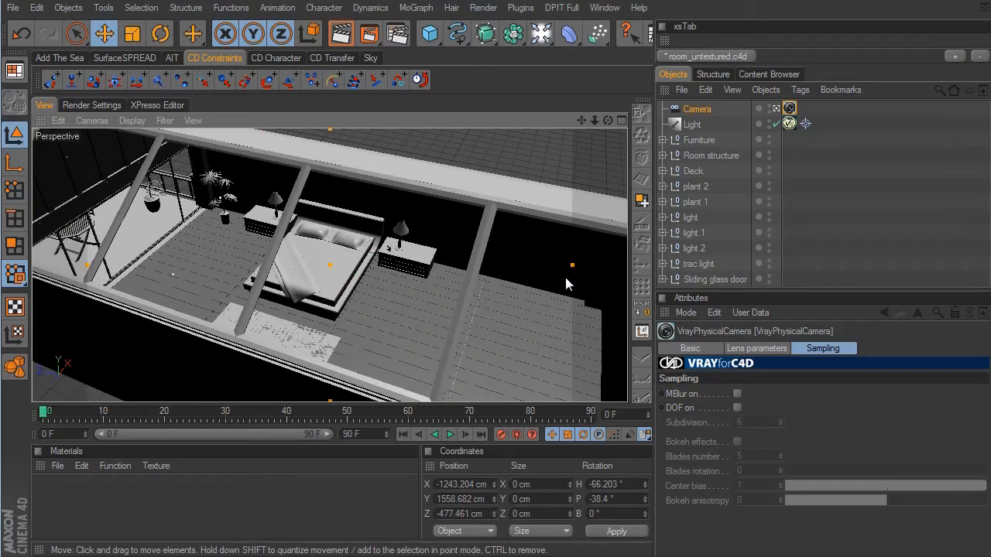
pyautogui.moveTo(545, 393)
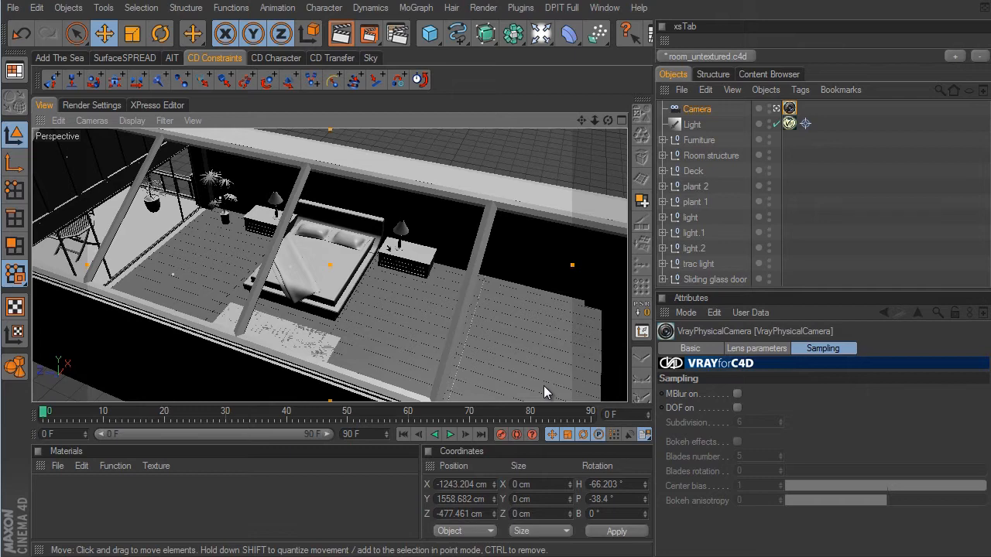
pyautogui.moveTo(112, 292)
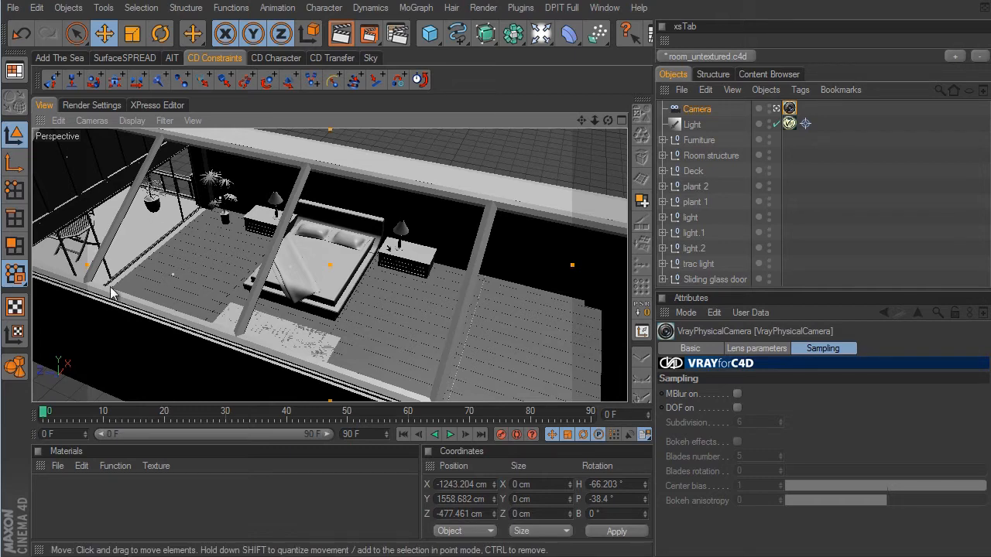
pyautogui.moveTo(183, 183)
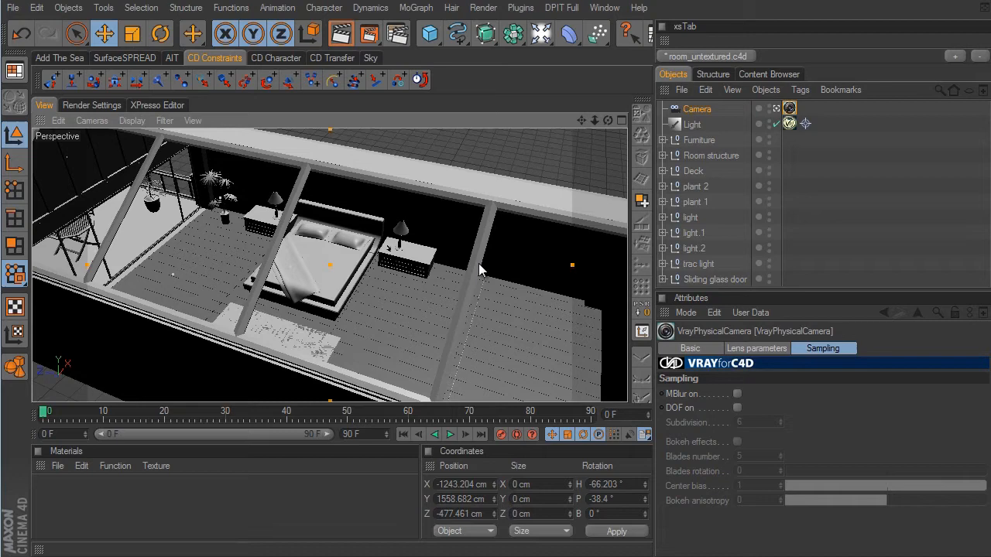
pyautogui.moveTo(565, 320)
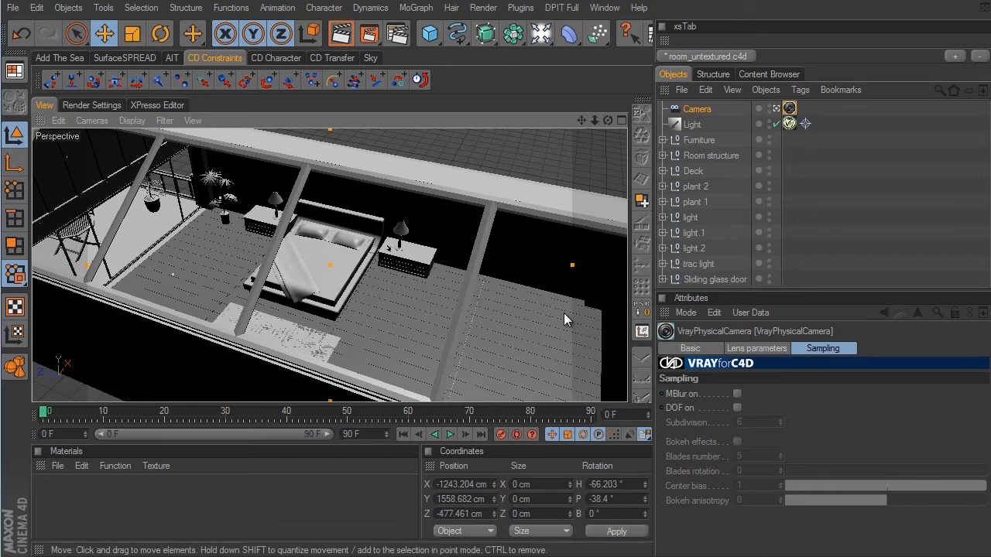
# Step: Move the physical camera down inside the bedroom to frame the bed and deck
pyautogui.moveTo(565, 317); pyautogui.dragTo(318, 206)
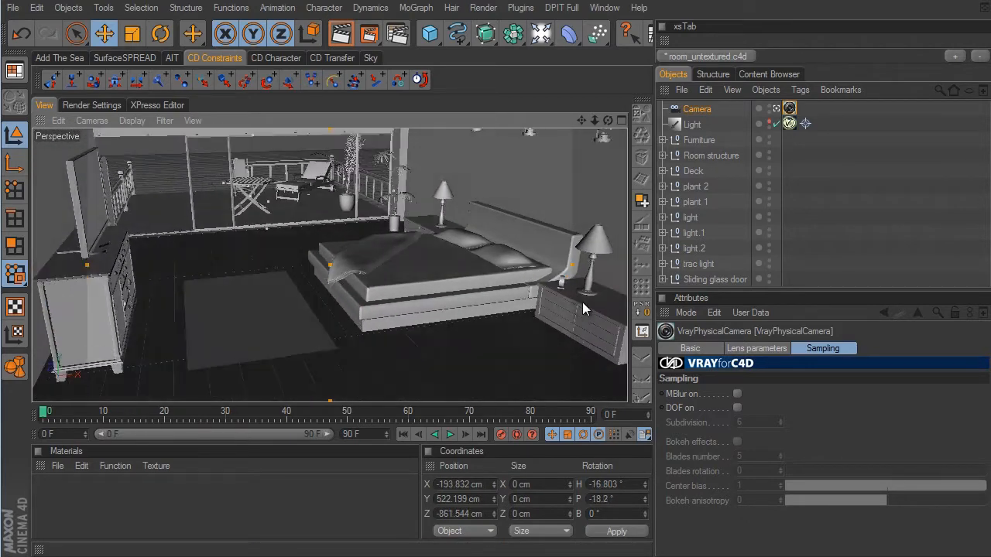
pyautogui.moveTo(585, 309); pyautogui.dragTo(538, 297)
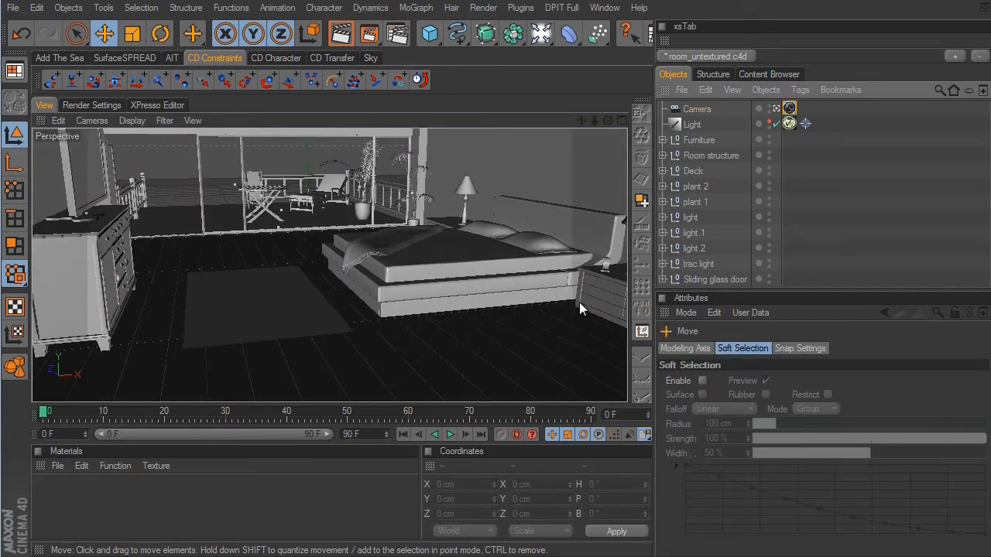
pyautogui.moveTo(548, 195)
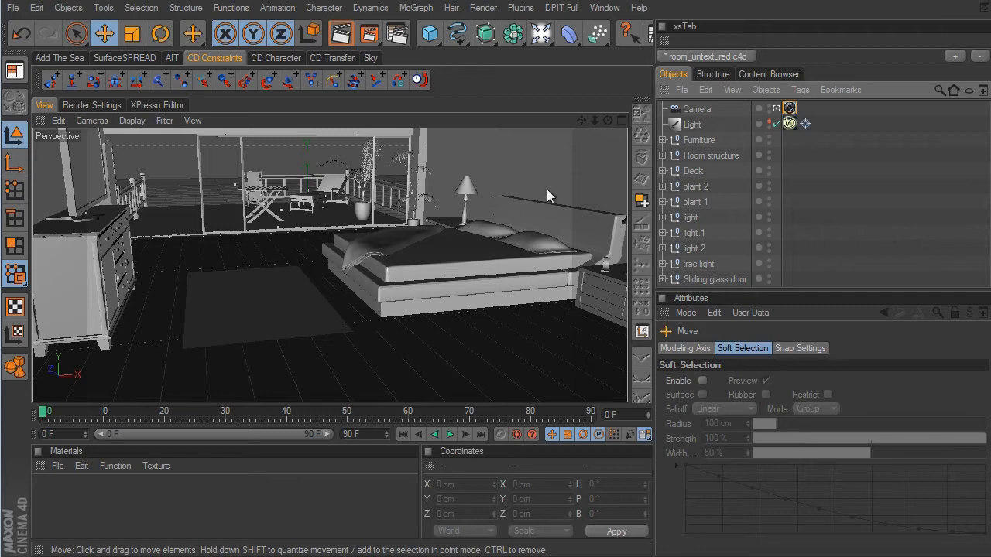
pyautogui.moveTo(629, 359)
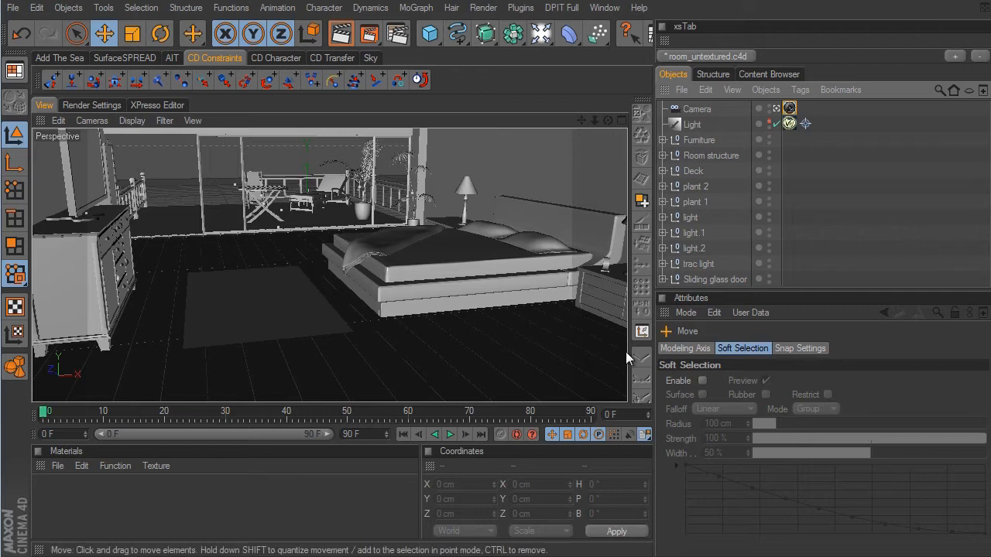
pyautogui.moveTo(599, 130)
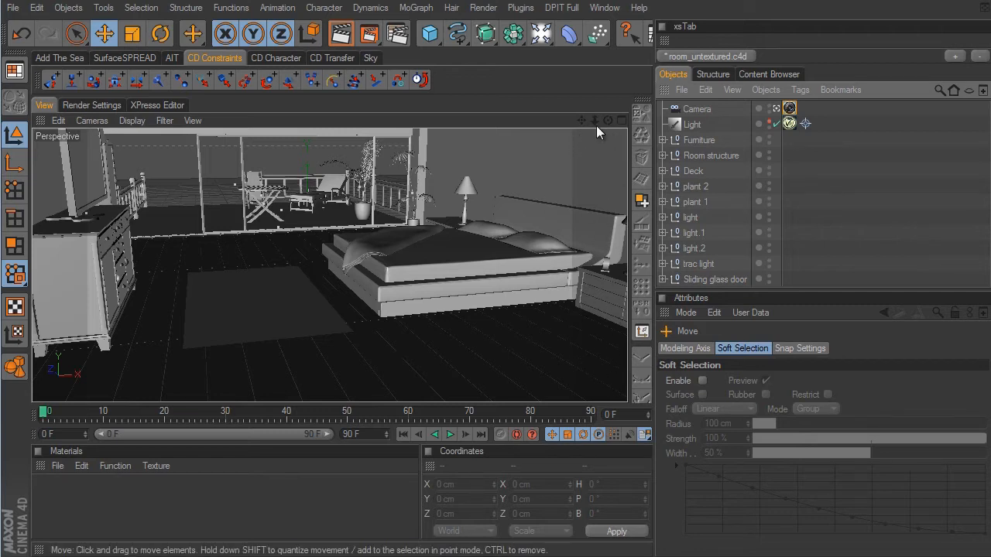
pyautogui.moveTo(66, 147)
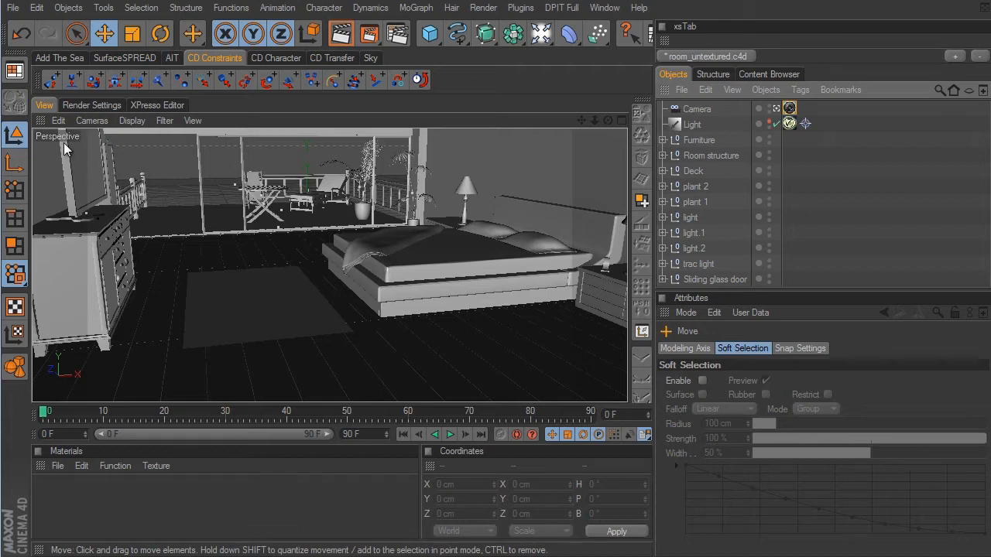
pyautogui.moveTo(616, 307)
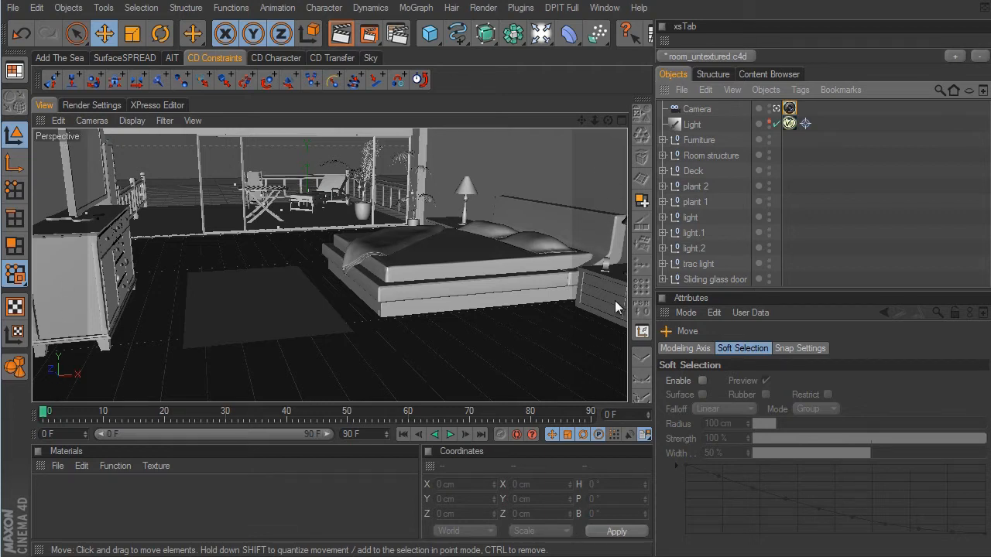
pyautogui.moveTo(78, 169)
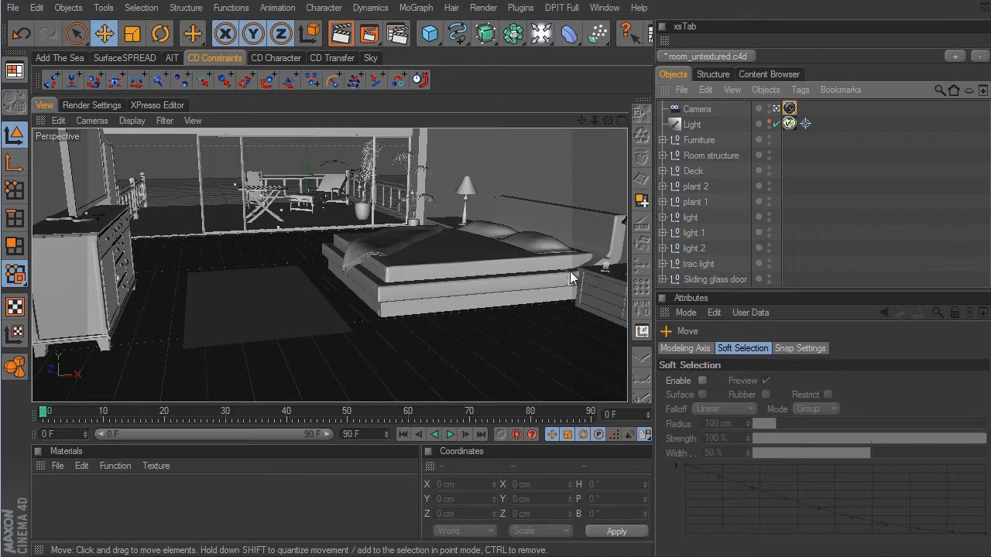
pyautogui.moveTo(92, 133)
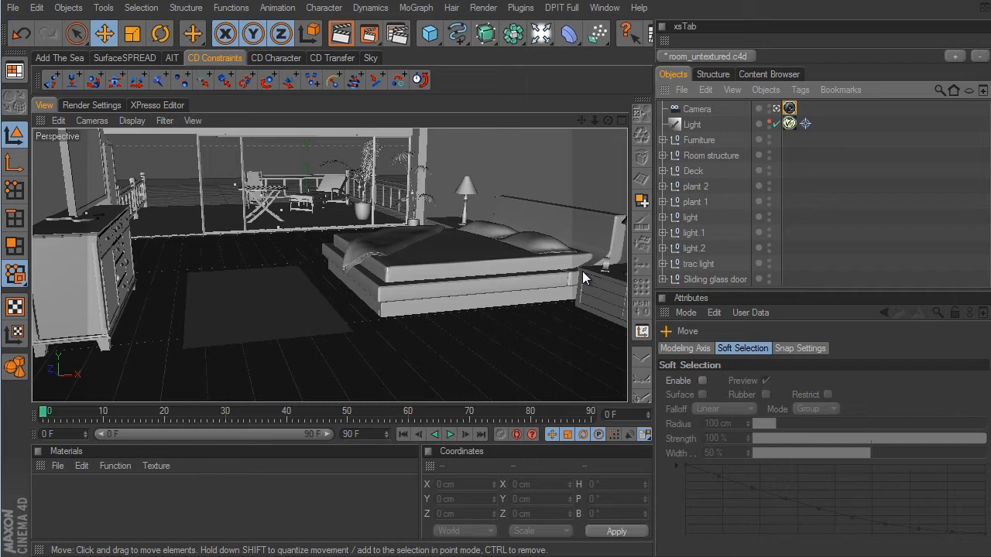
pyautogui.moveTo(492, 246)
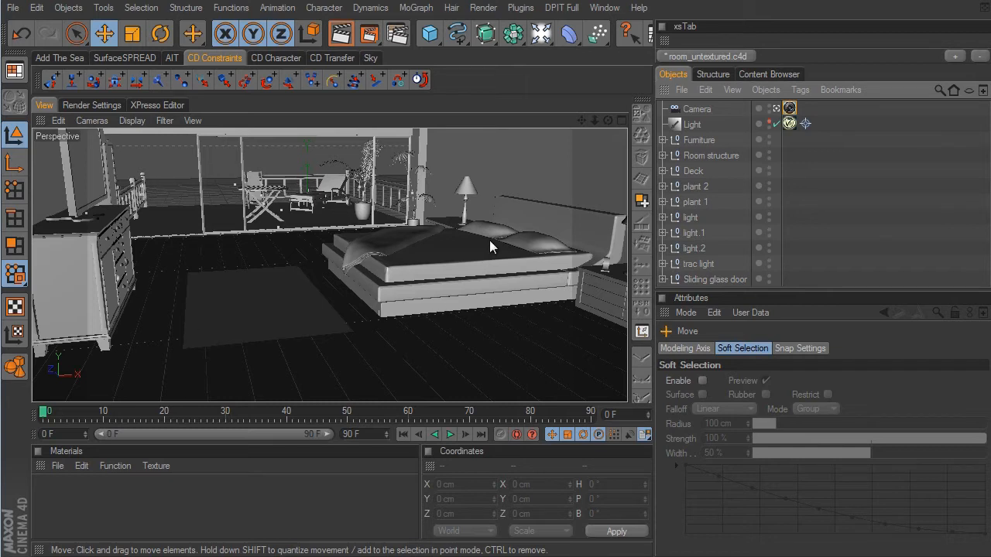
pyautogui.moveTo(488, 248); pyautogui.dragTo(577, 306)
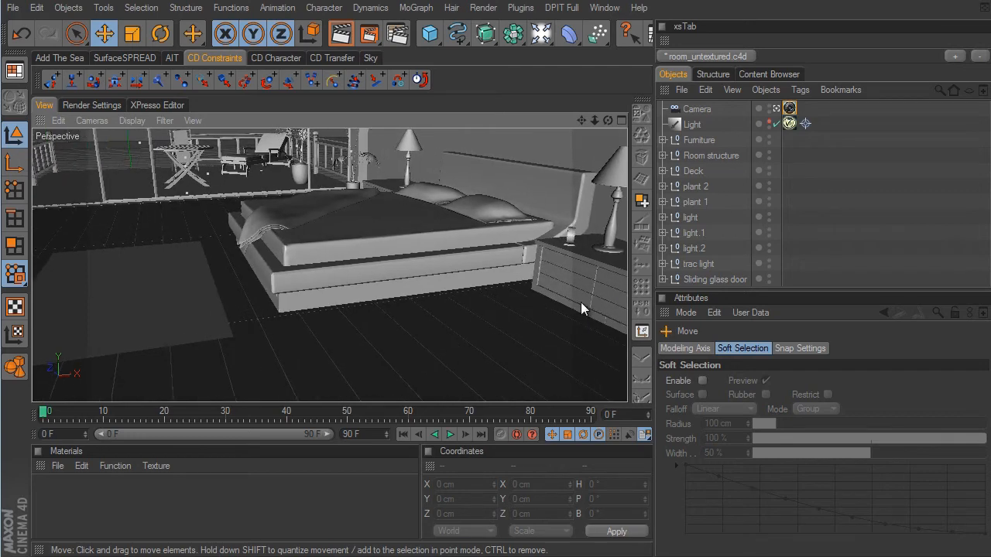
pyautogui.moveTo(580, 310); pyautogui.dragTo(484, 255)
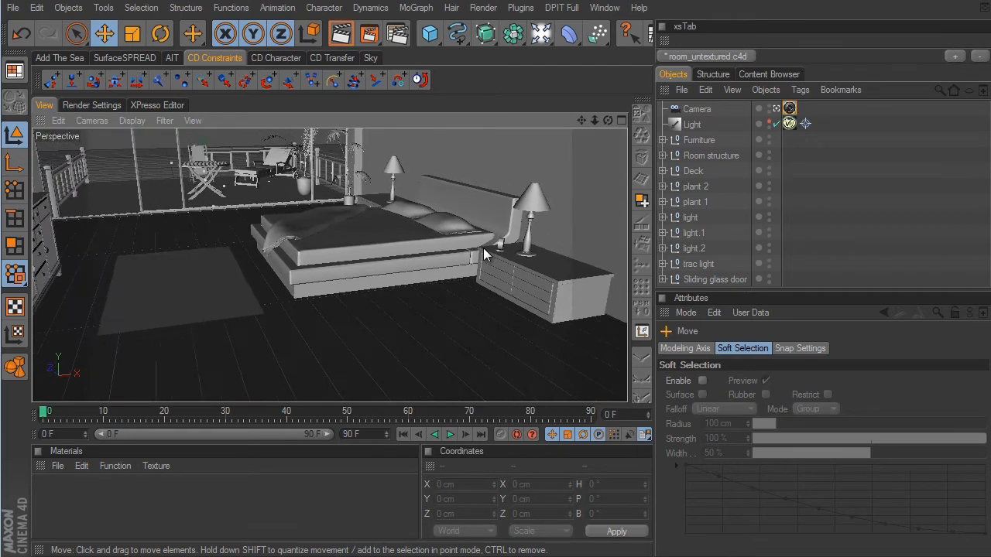
pyautogui.moveTo(486, 254); pyautogui.dragTo(604, 298)
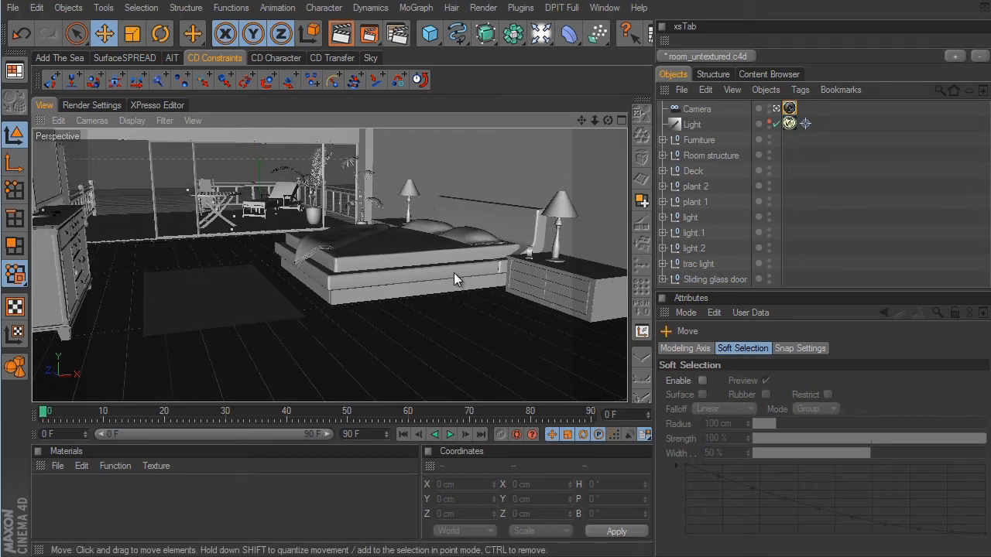
pyautogui.moveTo(456, 279); pyautogui.dragTo(68, 310)
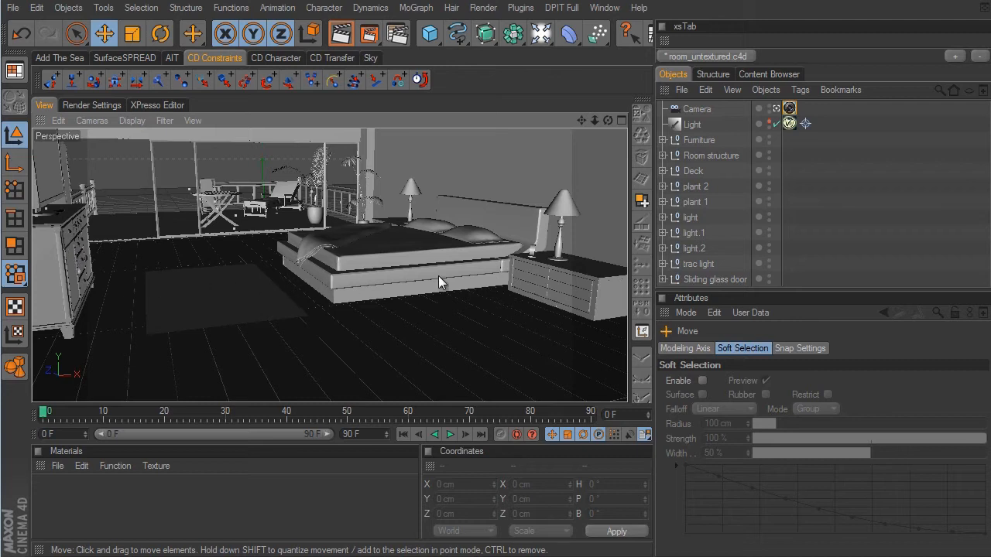
# Step: Select the camera and reframe it to show the whole bedroom, dresser and deck
pyautogui.click(697, 108)
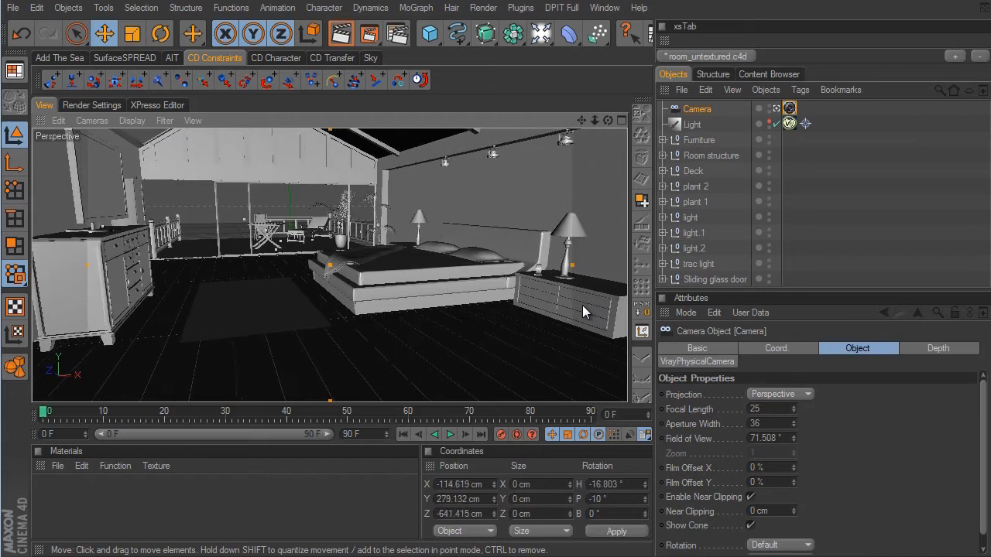
pyautogui.moveTo(585, 309); pyautogui.dragTo(582, 300)
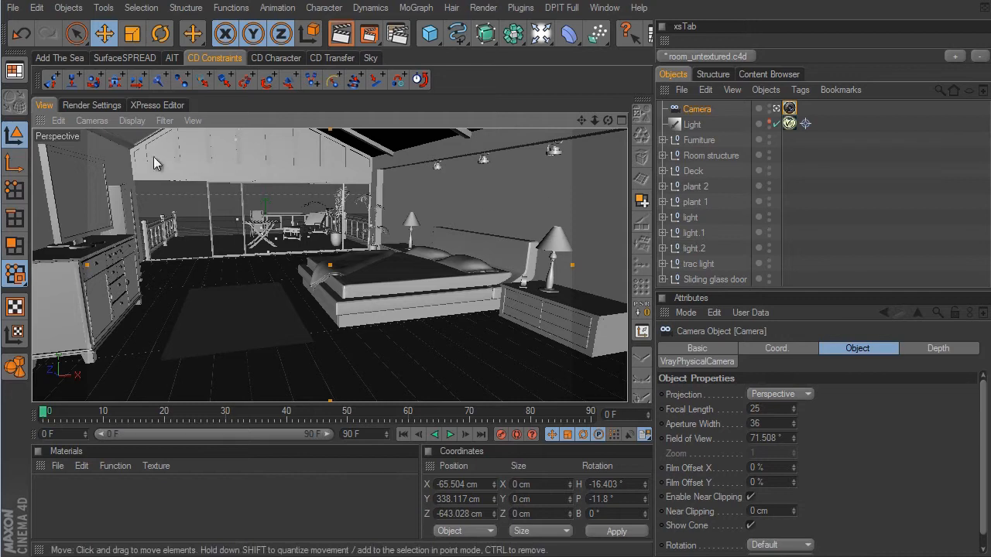
pyautogui.moveTo(371, 301)
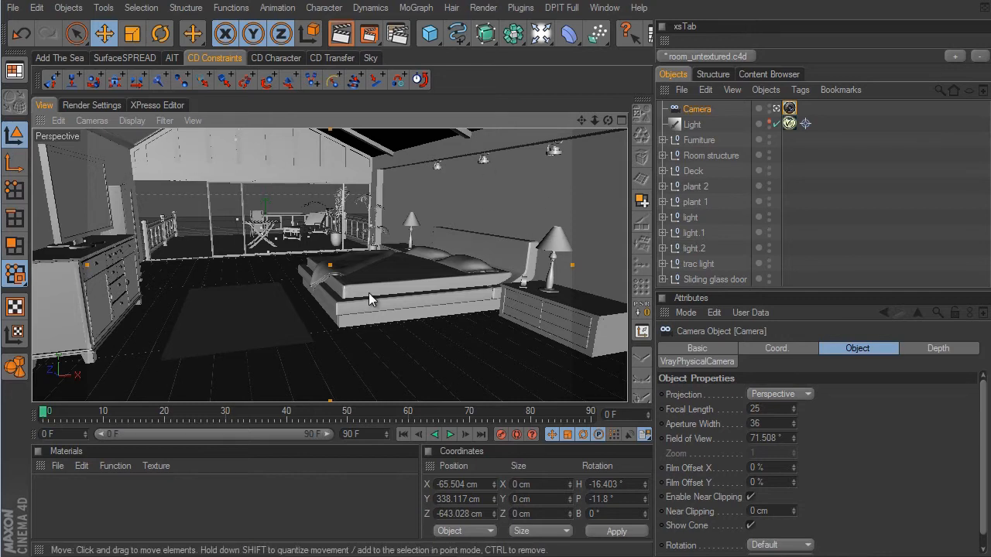
pyautogui.moveTo(393, 277)
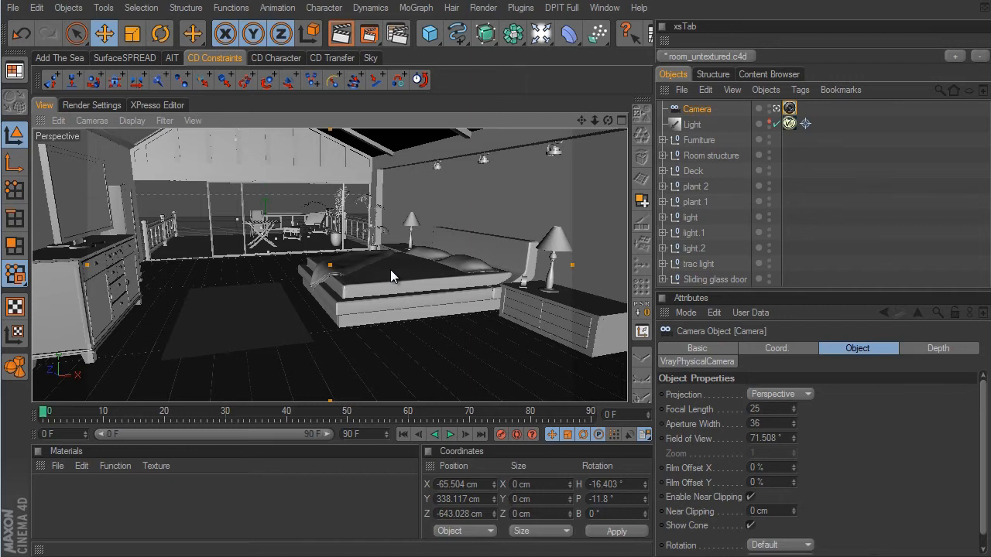
pyautogui.moveTo(335, 263)
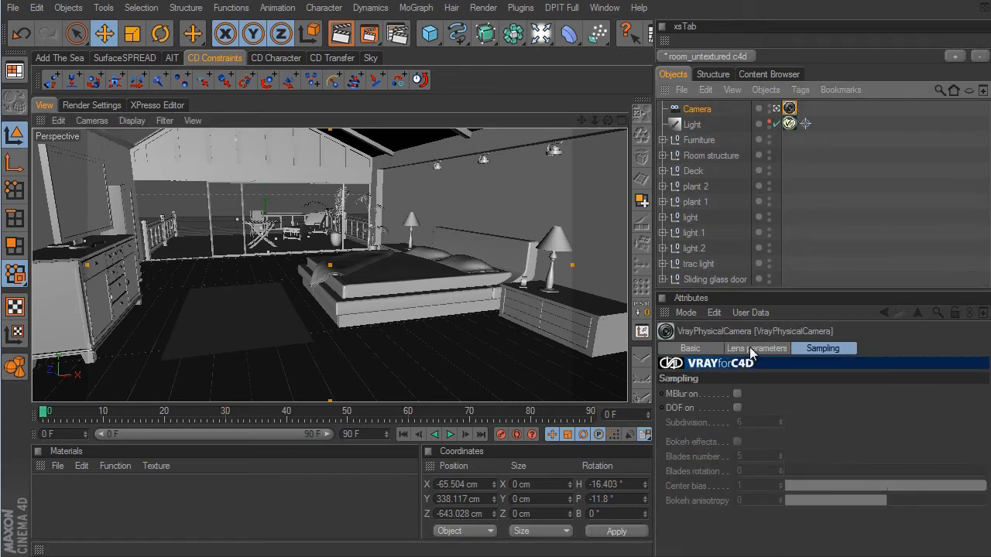
# Step: Show the physical camera's lens exposure values: Film ISO 100, F-Stop 8, shutter speed 200
pyautogui.click(757, 348)
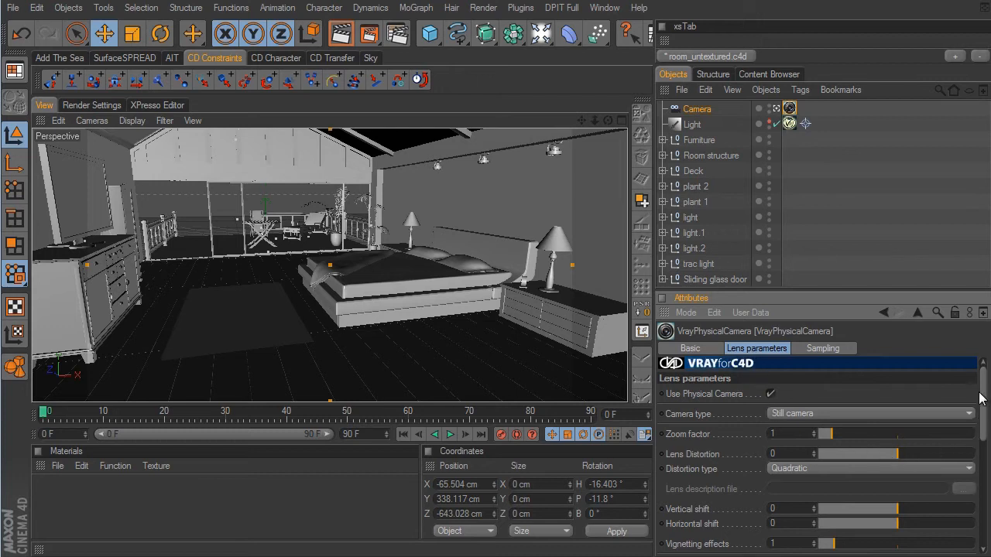
pyautogui.scroll(-3)
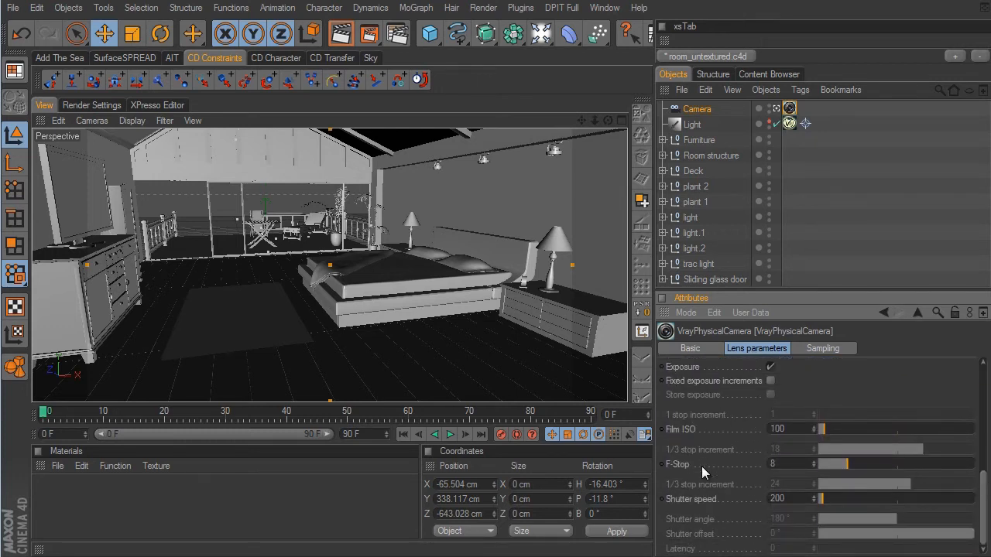
pyautogui.moveTo(719, 510)
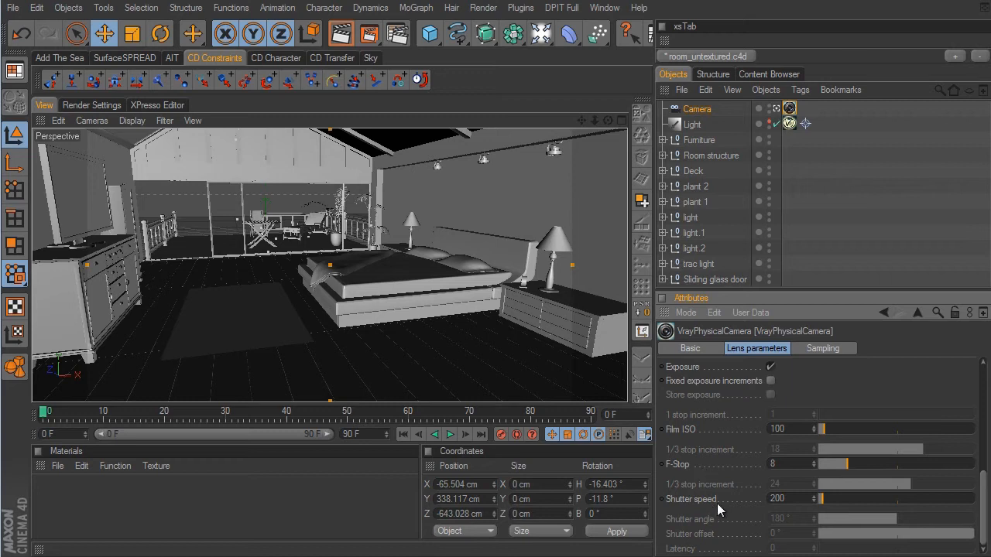
pyautogui.moveTo(906, 520)
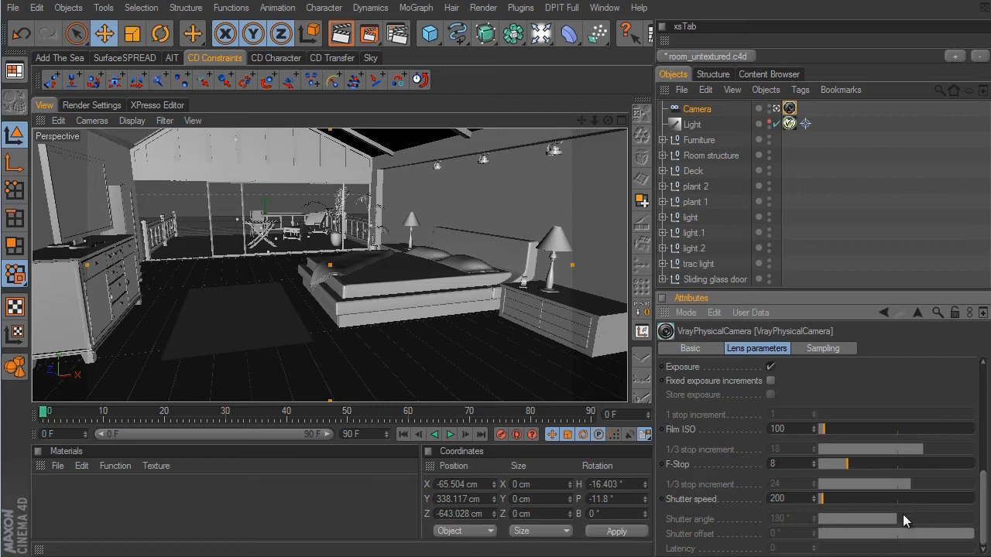
pyautogui.moveTo(983, 542)
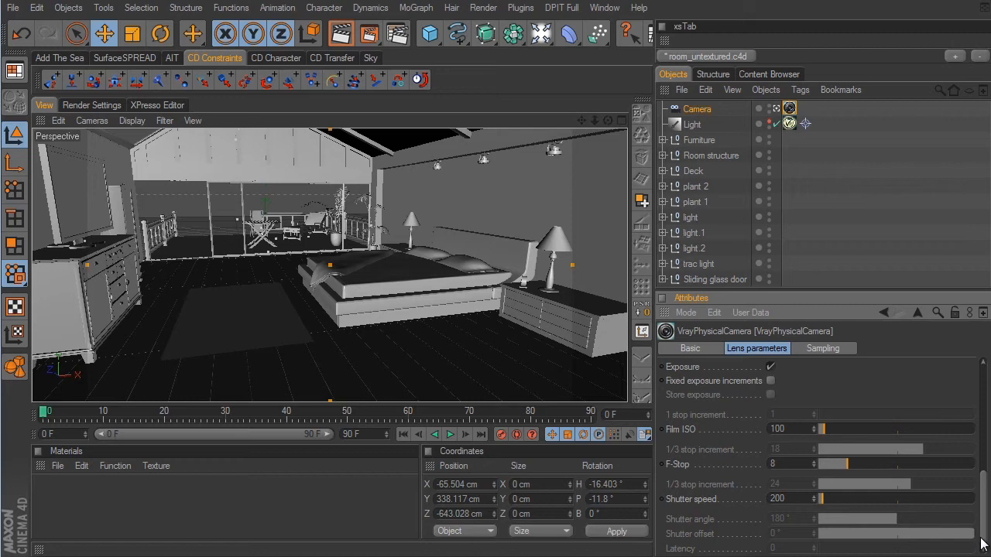
pyautogui.moveTo(340, 33)
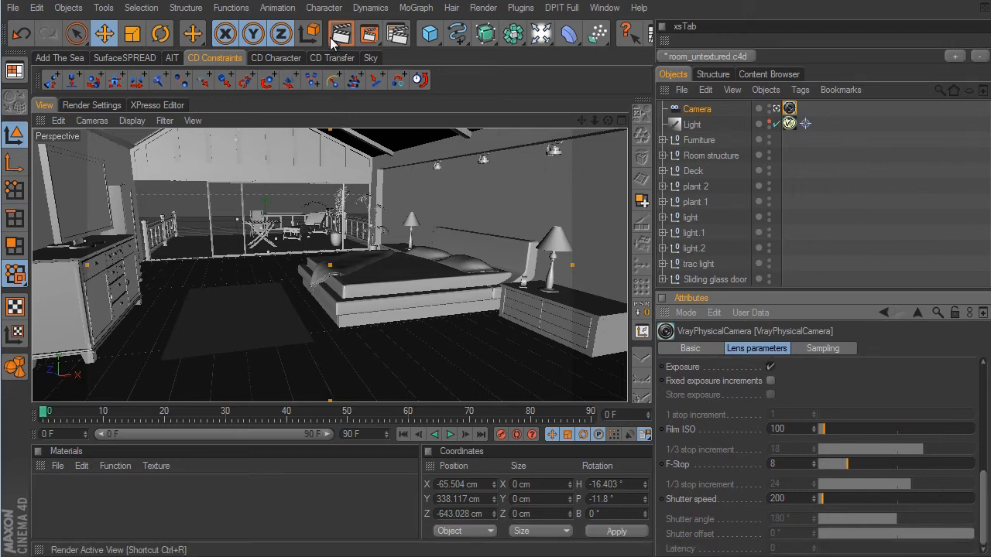
# Step: Render the bedroom camera view in the viewport with V-Ray
pyautogui.click(341, 32)
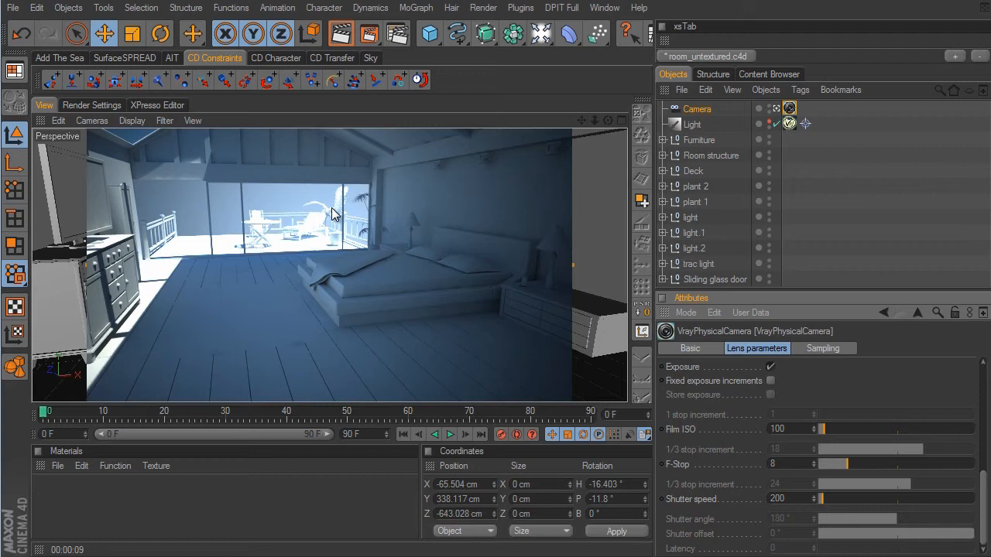
pyautogui.moveTo(495, 346)
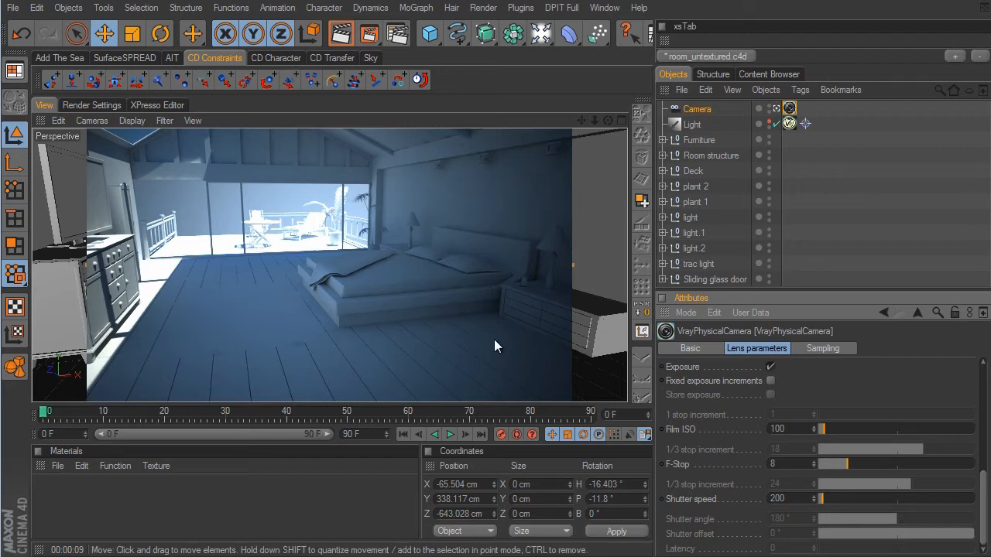
pyautogui.moveTo(350, 251)
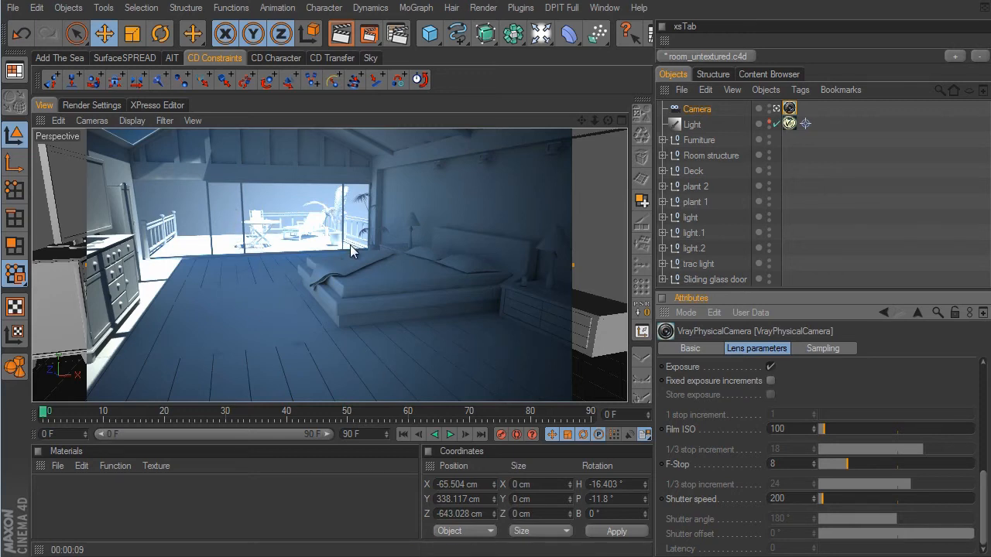
pyautogui.moveTo(208, 262)
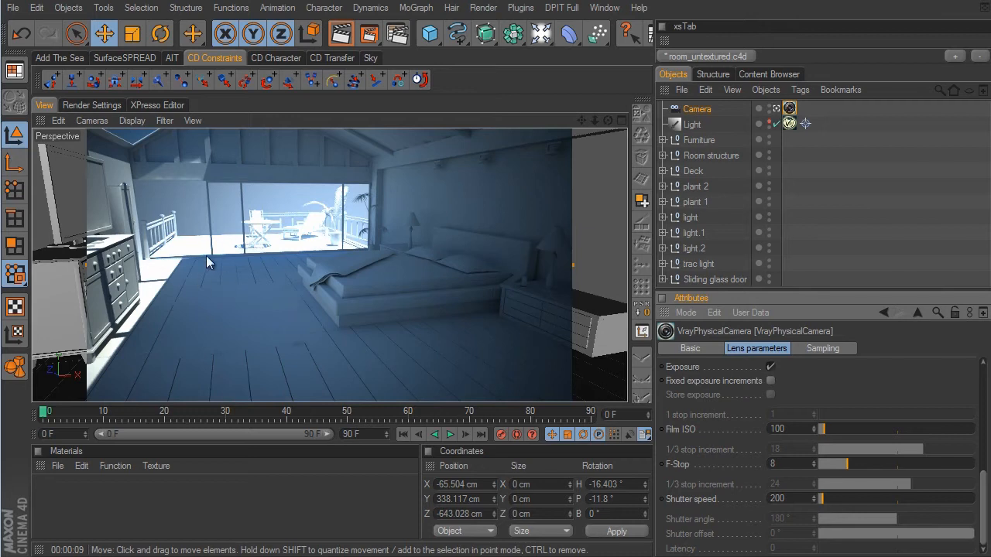
pyautogui.moveTo(385, 260)
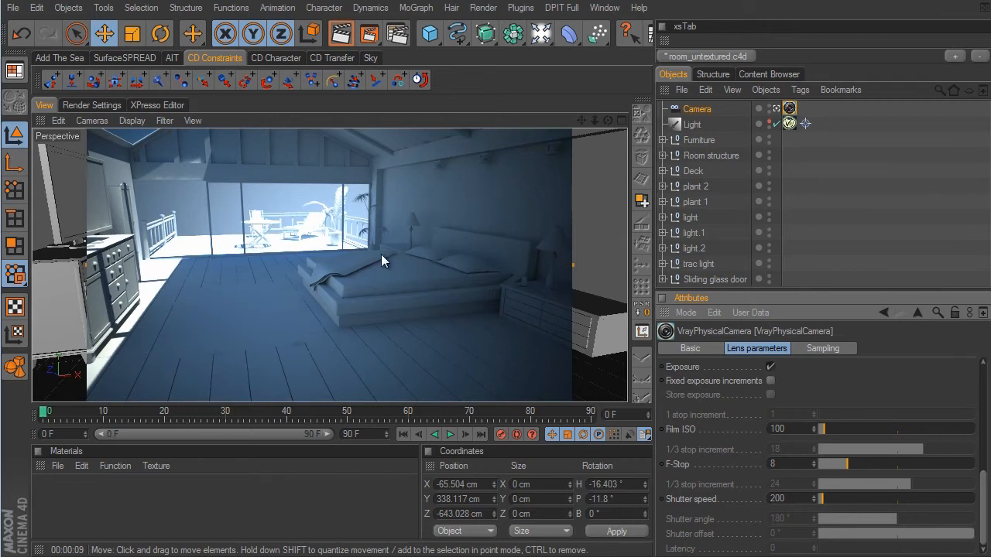
pyautogui.moveTo(104, 110)
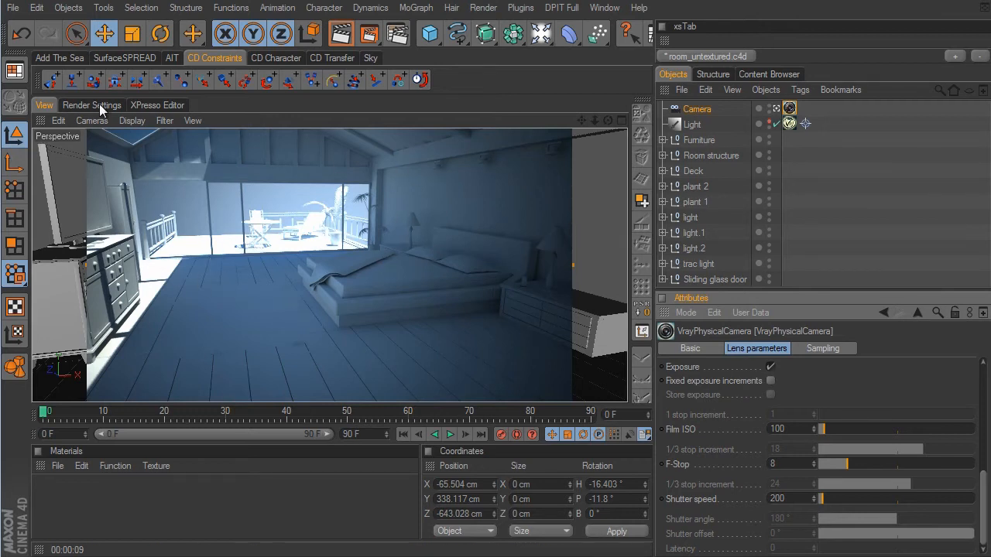
# Step: Set VrayBridge color mapping to Reinhard with burn value 0.5 and gamma 2.2
pyautogui.click(91, 105)
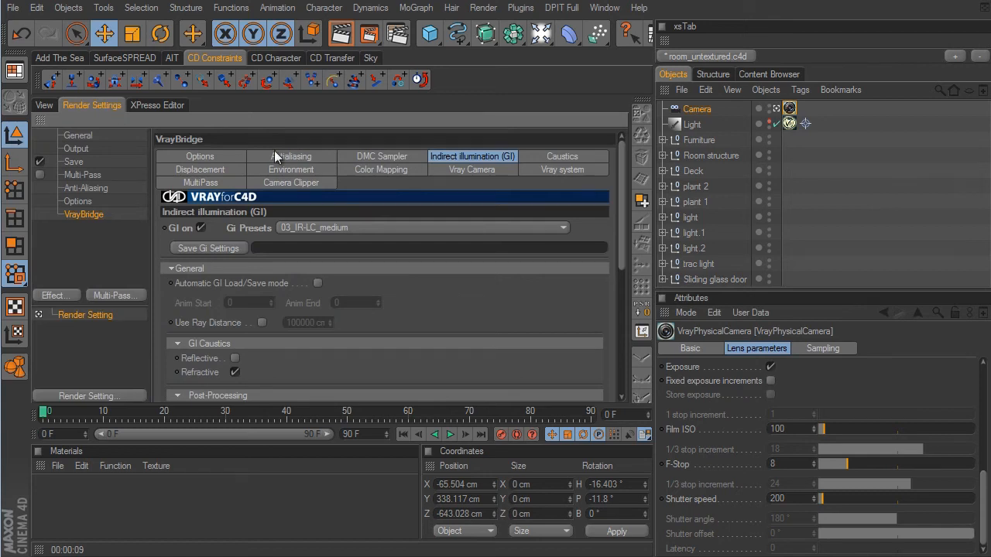
pyautogui.moveTo(394, 174)
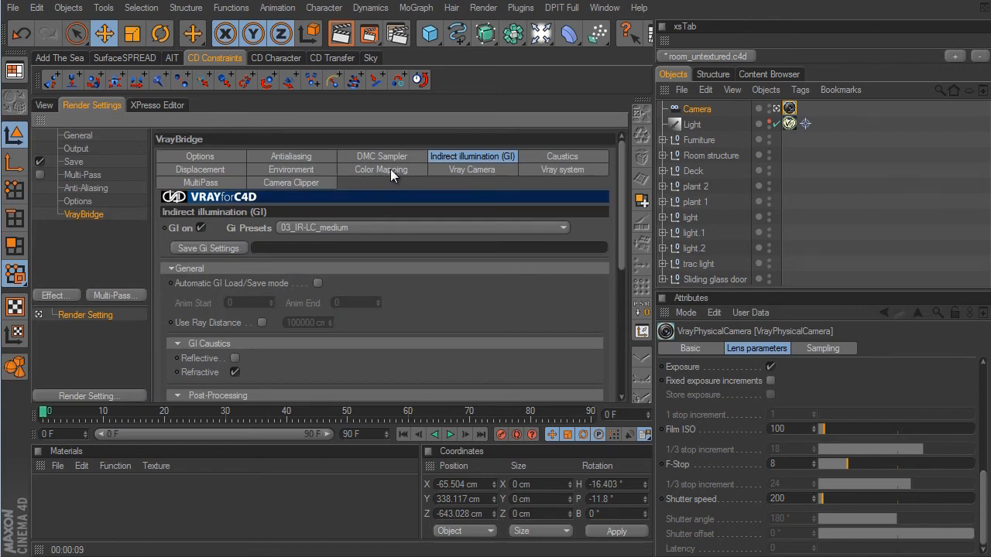
pyautogui.click(380, 169)
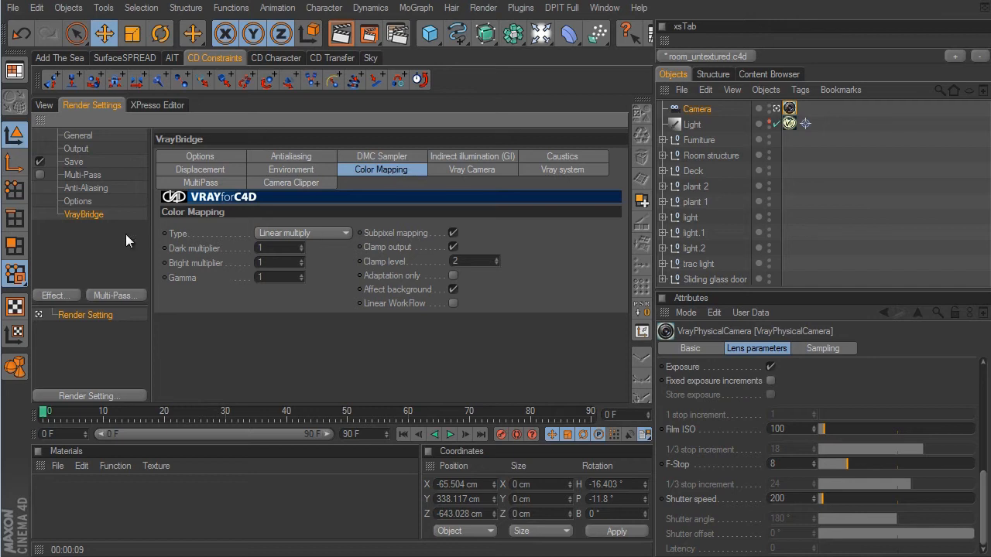
pyautogui.moveTo(180, 234)
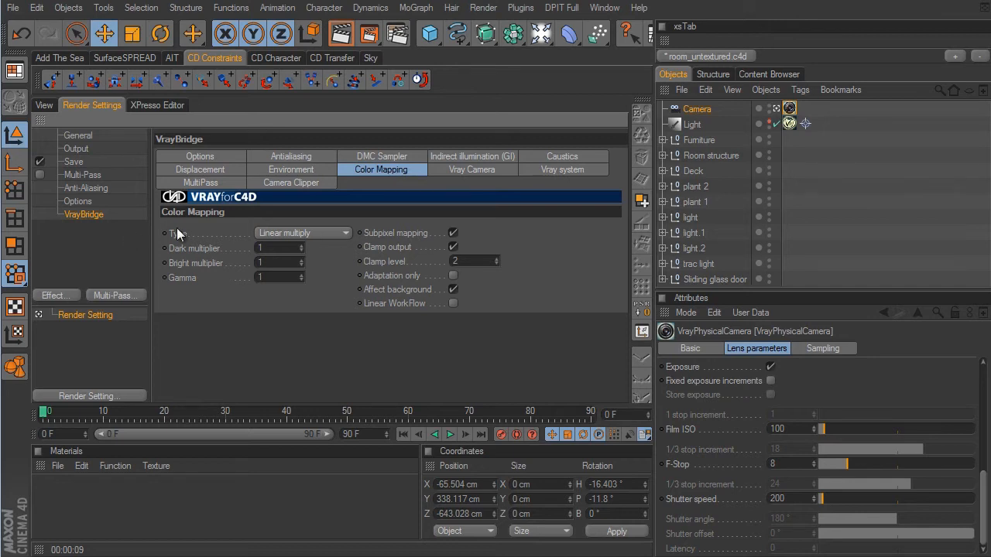
pyautogui.moveTo(343, 238)
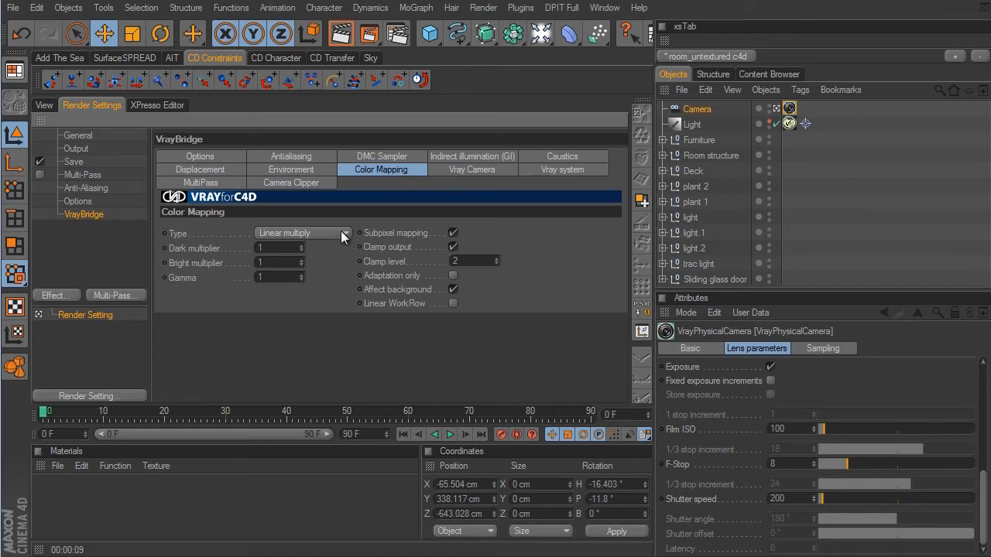
pyautogui.click(302, 233)
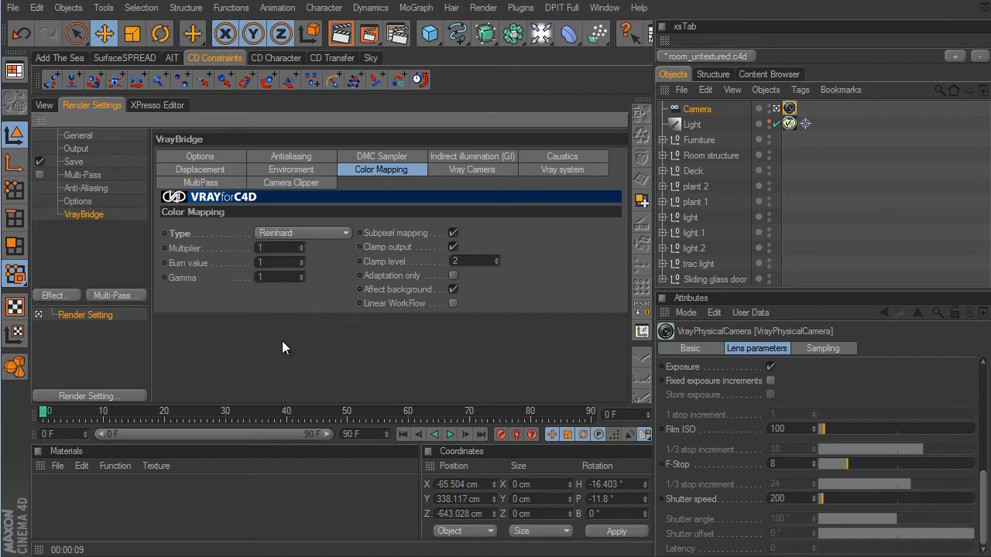
pyautogui.moveTo(297, 264)
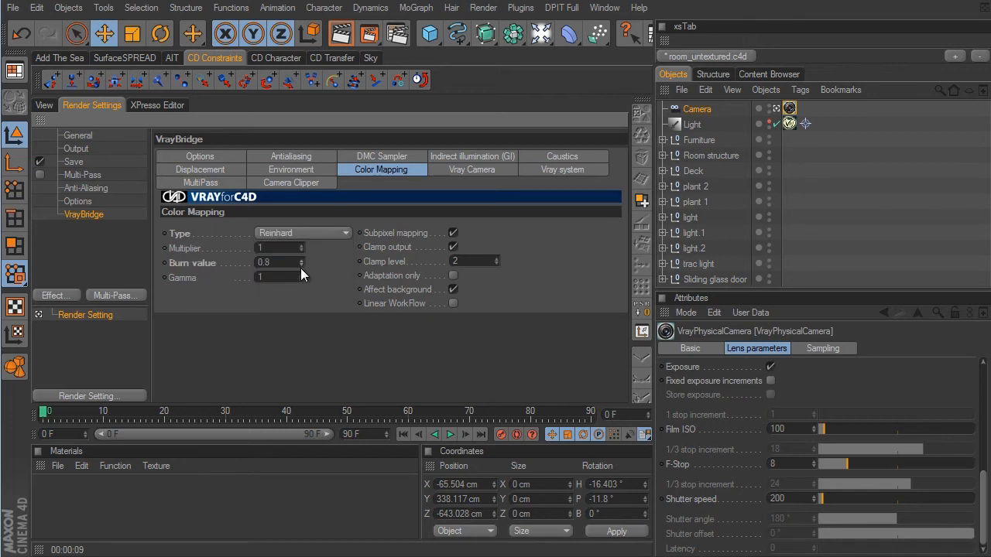
pyautogui.click(279, 263)
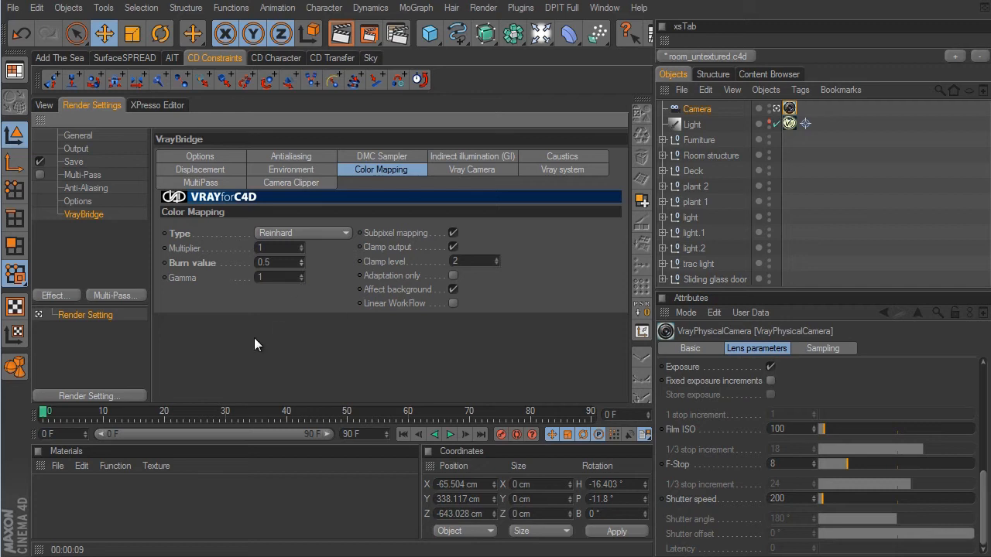
pyautogui.moveTo(310, 295)
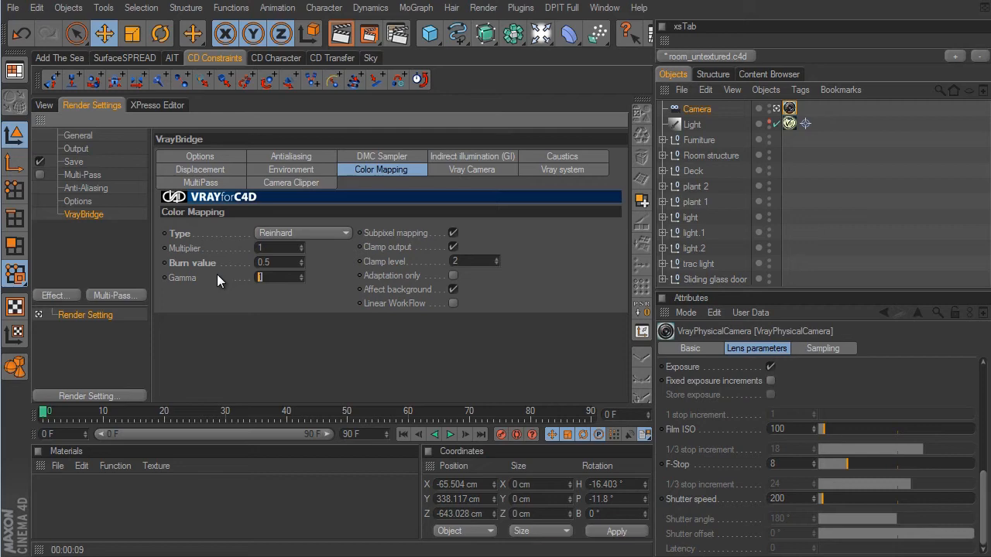
pyautogui.write('2.2')
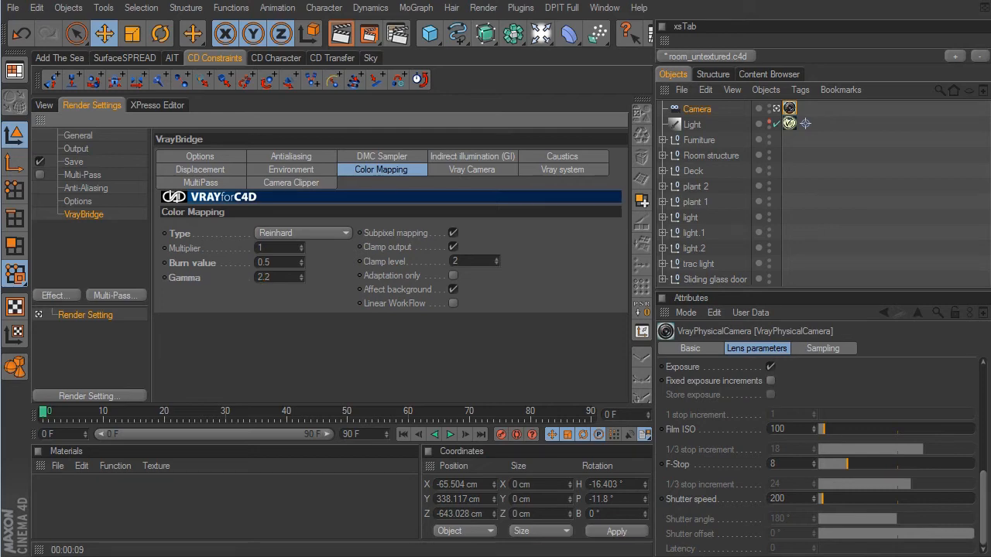
pyautogui.click(44, 105)
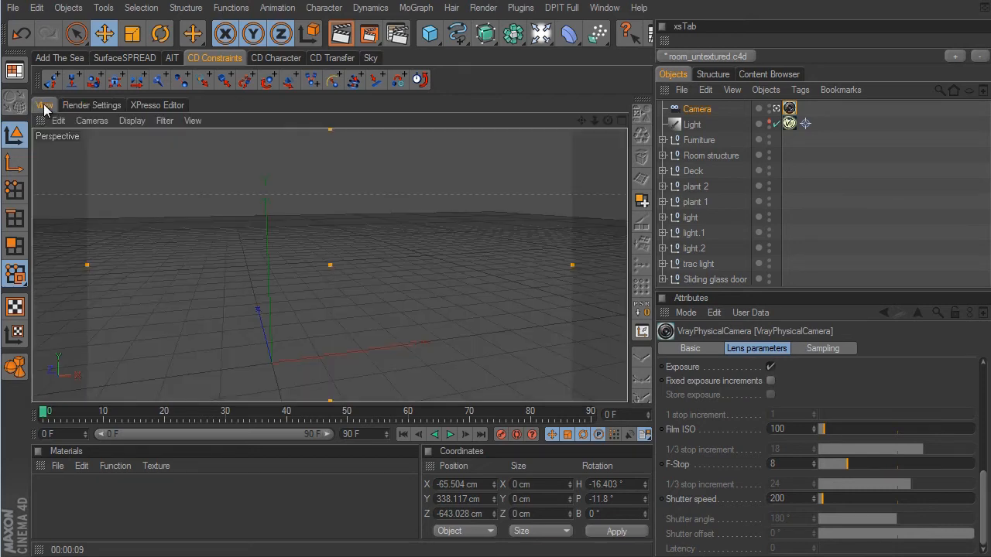
# Step: Render a bedroom preview with Reinhard mapping and reopen the color mapping settings
pyautogui.click(341, 33)
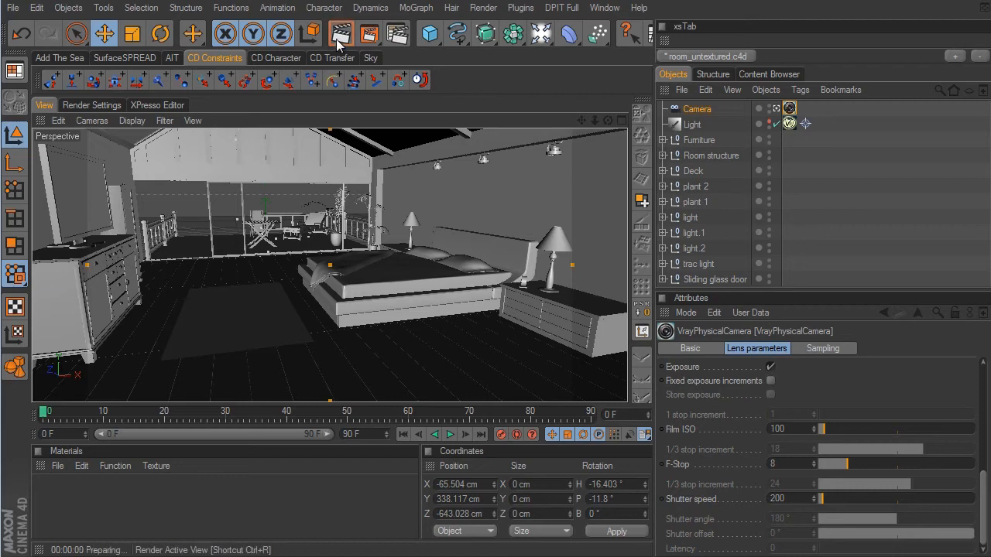
pyautogui.click(341, 32)
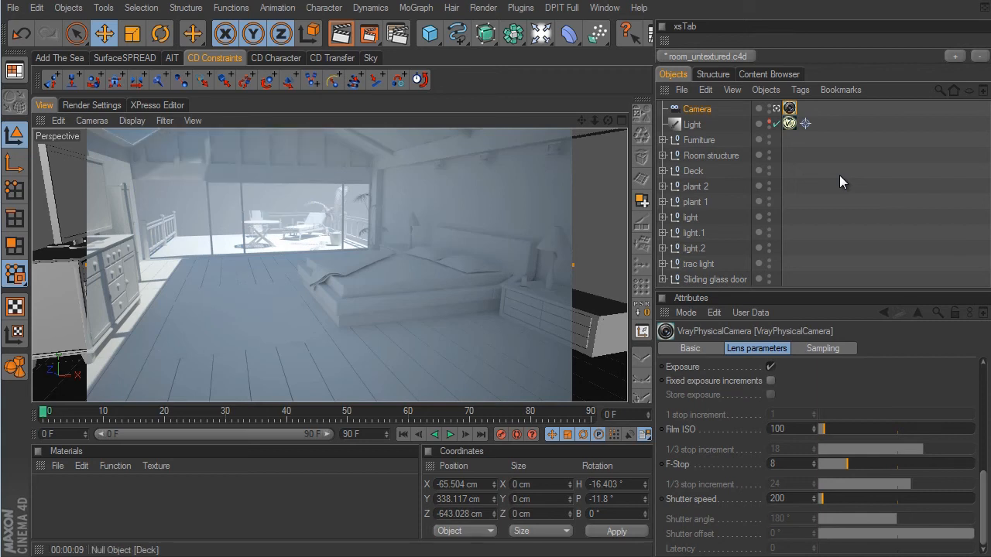
pyautogui.moveTo(494, 220)
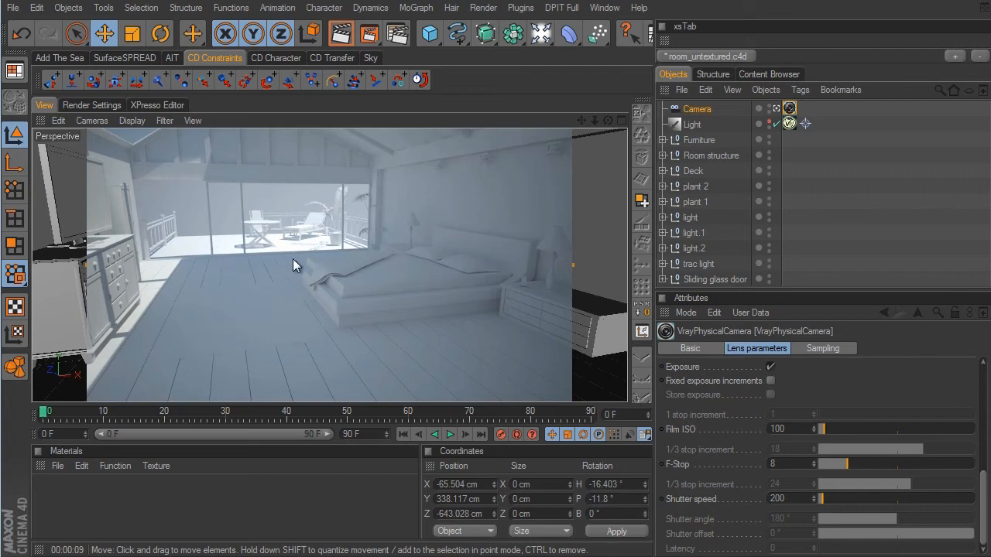
pyautogui.click(91, 105)
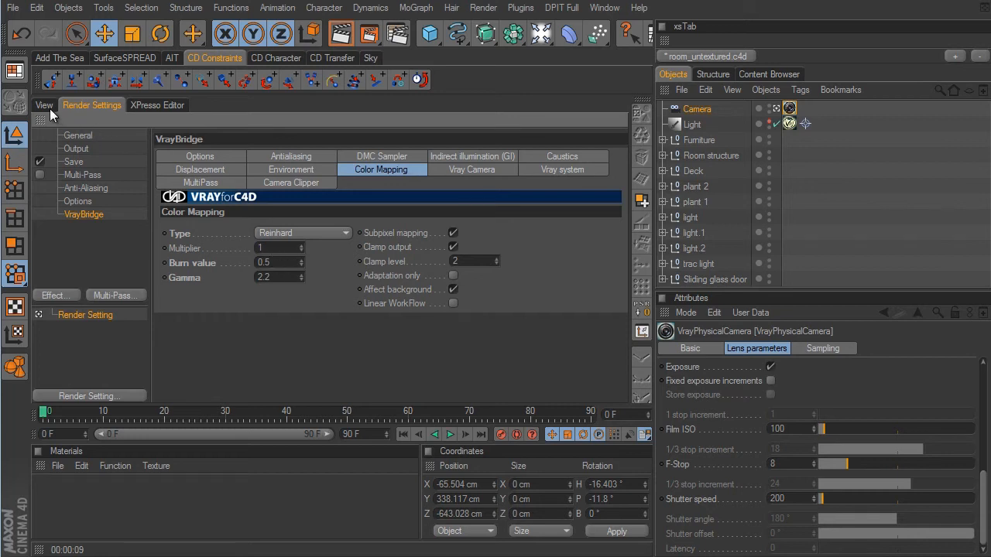
pyautogui.moveTo(324, 304)
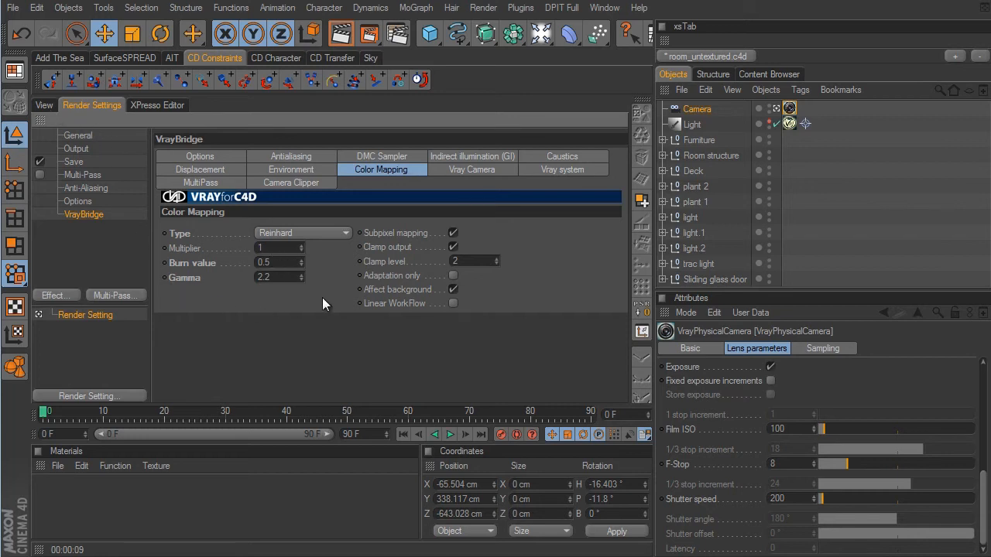
pyautogui.moveTo(380, 306)
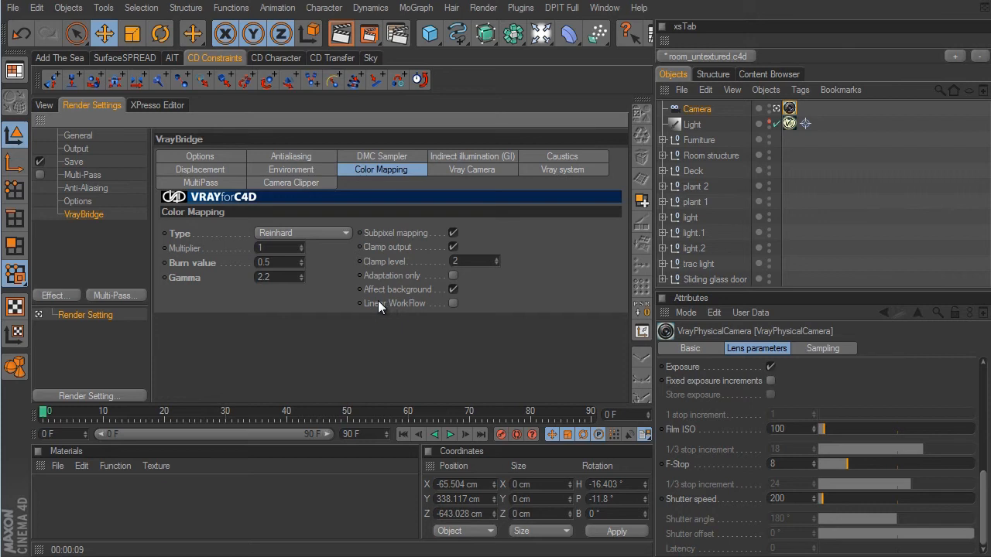
pyautogui.moveTo(455, 310)
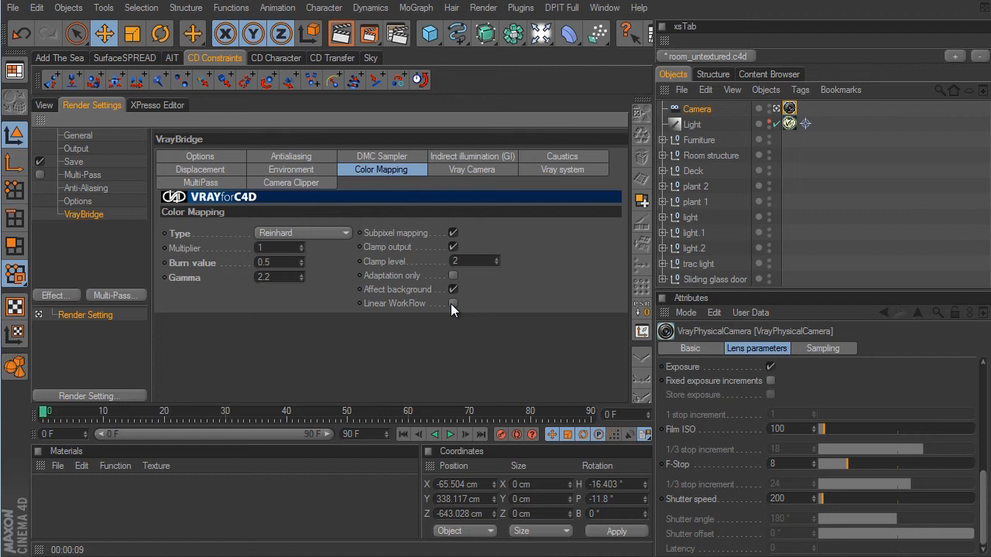
pyautogui.moveTo(445, 316)
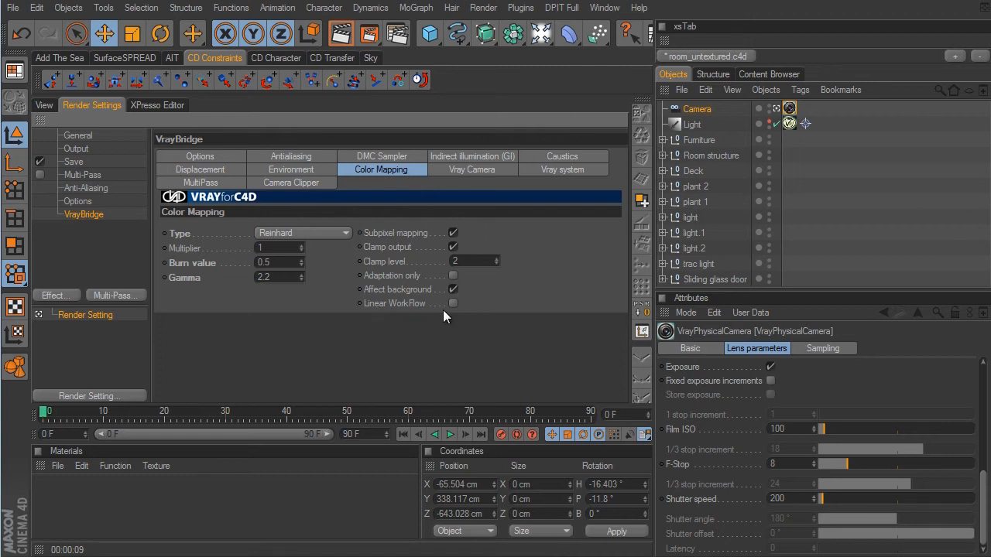
pyautogui.click(453, 302)
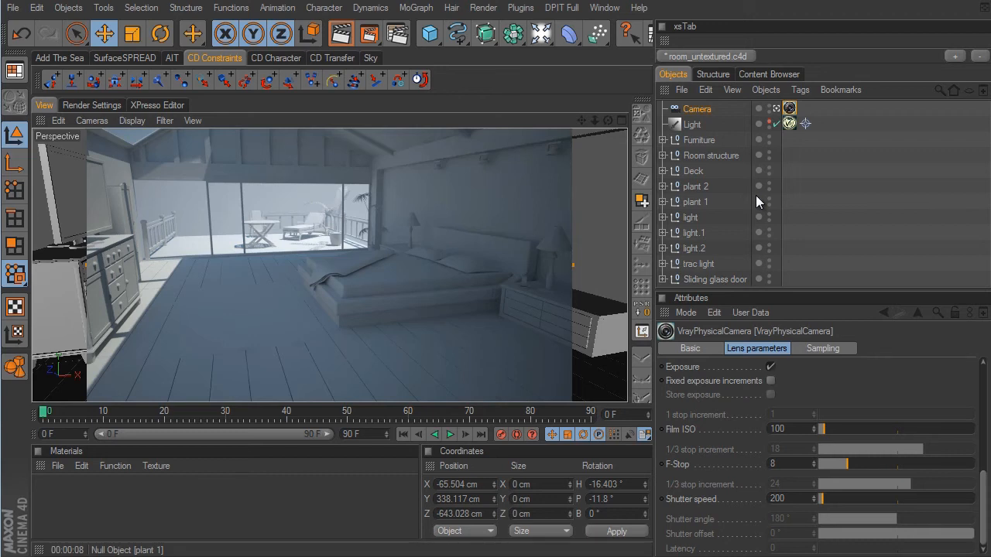
pyautogui.moveTo(950, 318)
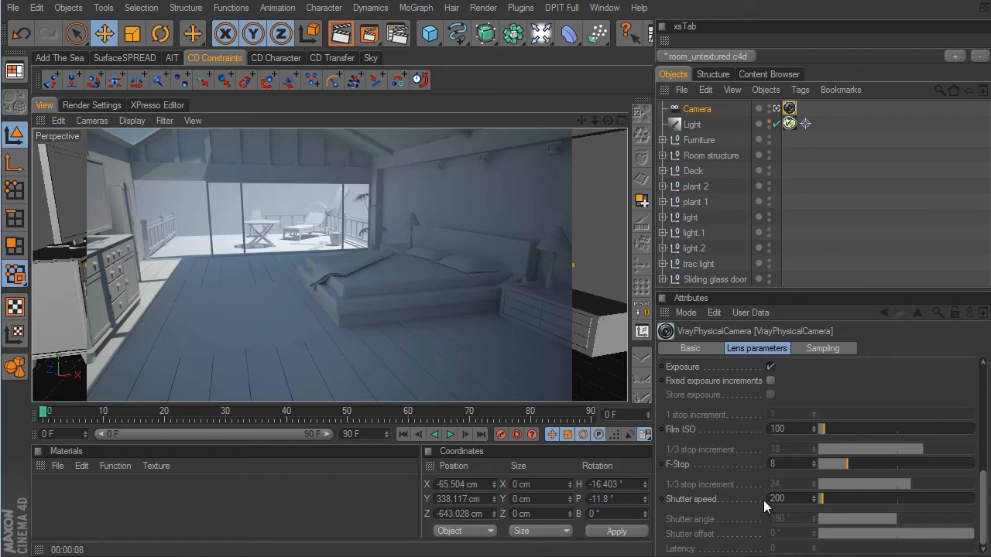
pyautogui.moveTo(726, 513)
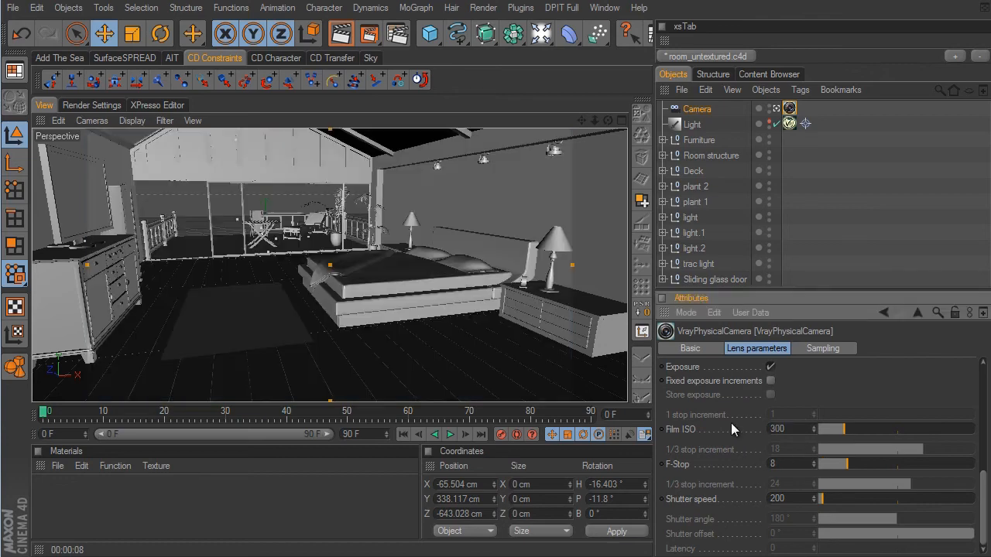
# Step: Render the bedroom preview at ISO 300 to get a brighter image
pyautogui.click(340, 32)
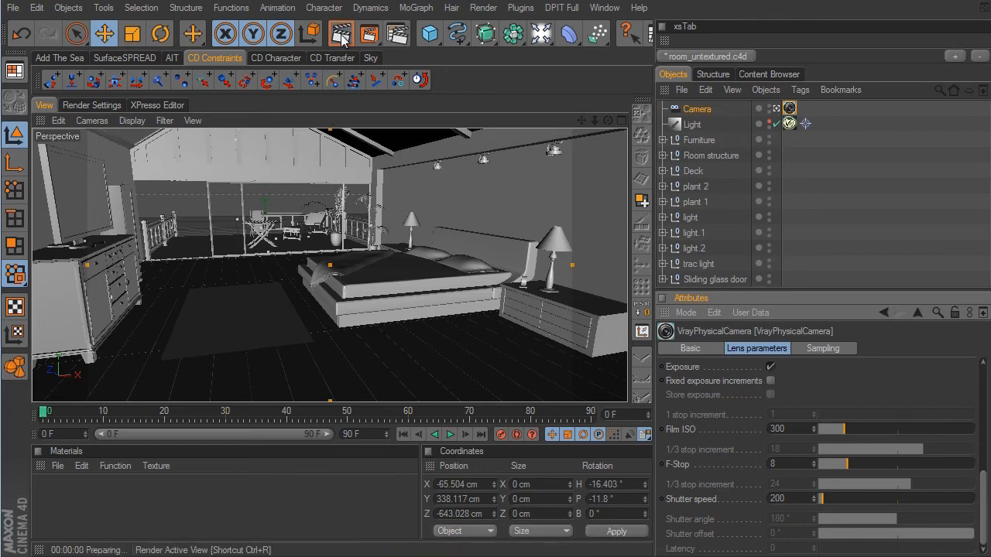
pyautogui.click(341, 33)
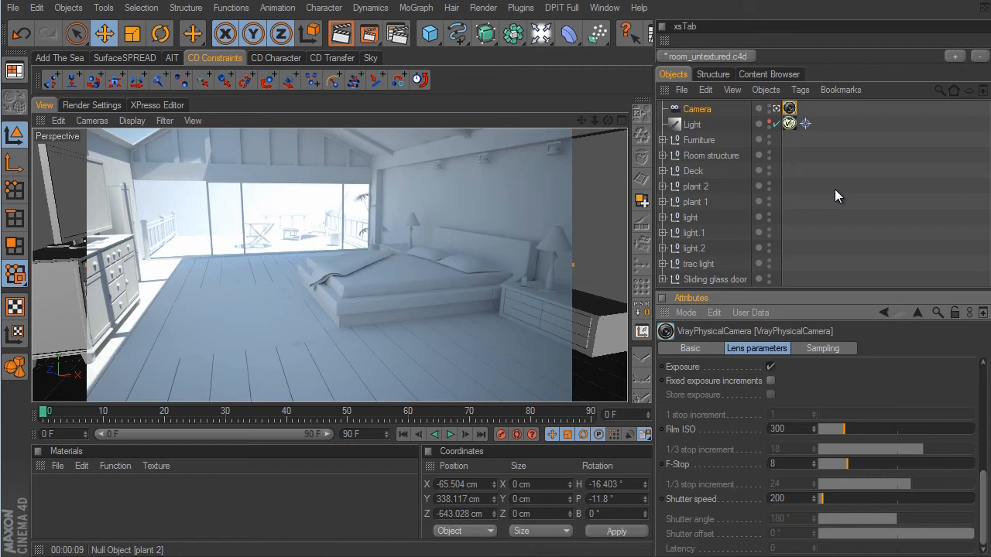
pyautogui.moveTo(518, 163)
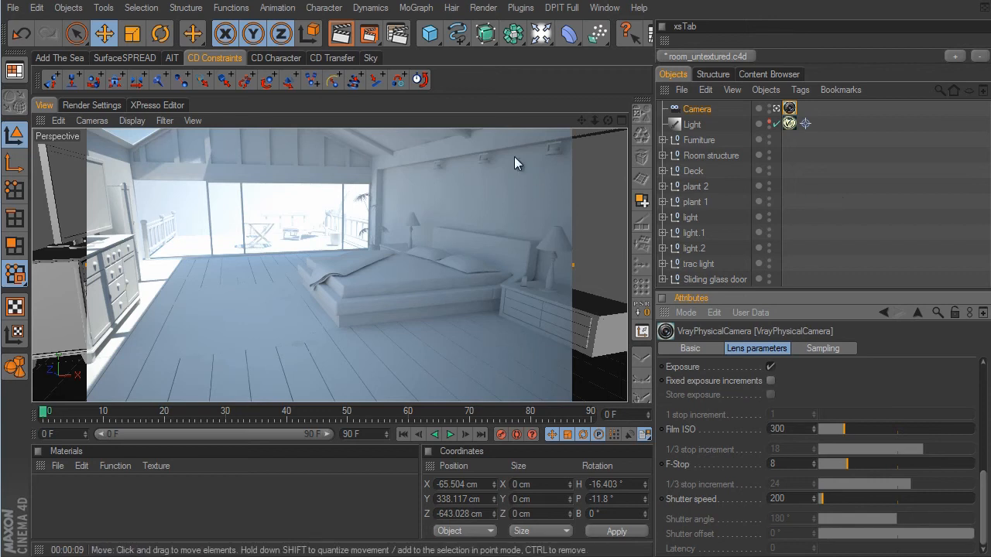
pyautogui.moveTo(511, 314)
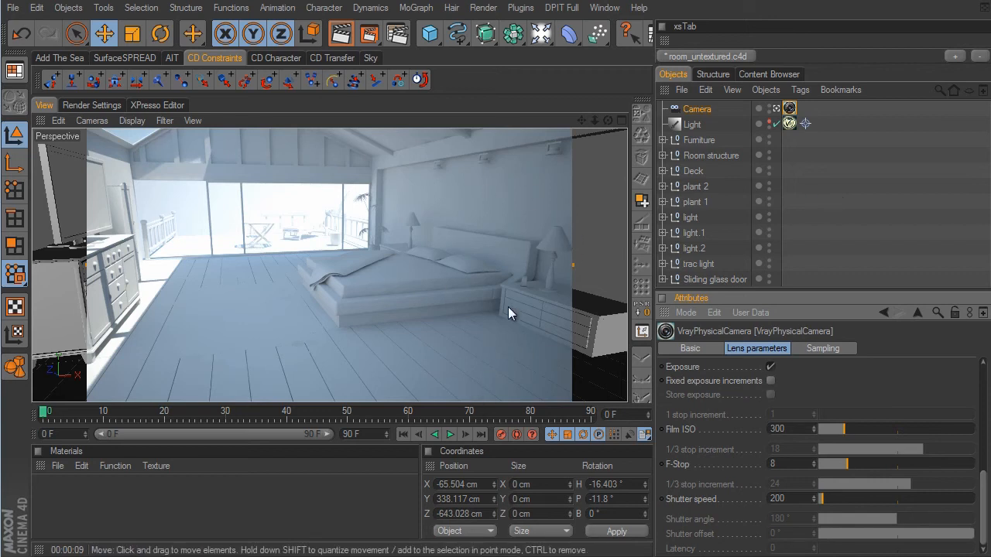
pyautogui.moveTo(196, 257)
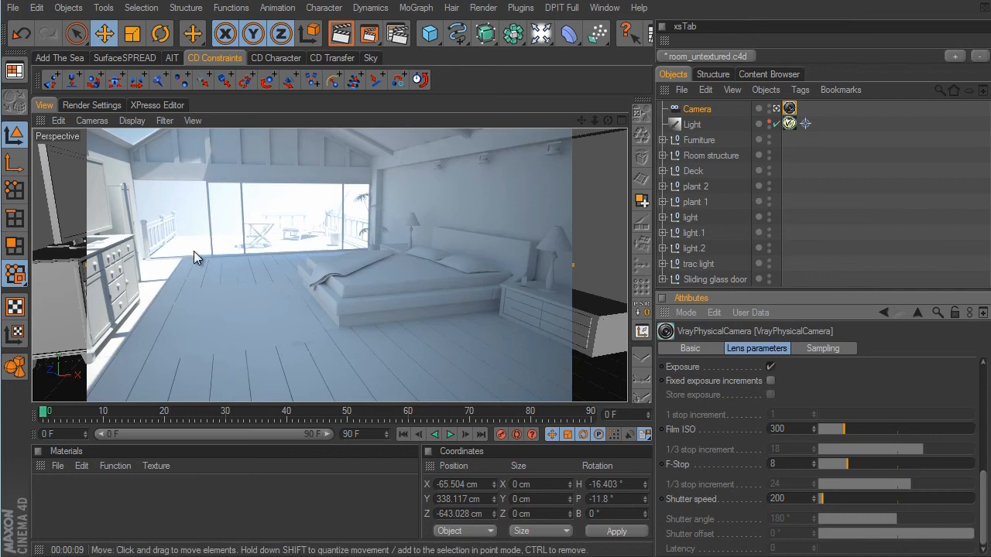
pyautogui.moveTo(235, 253)
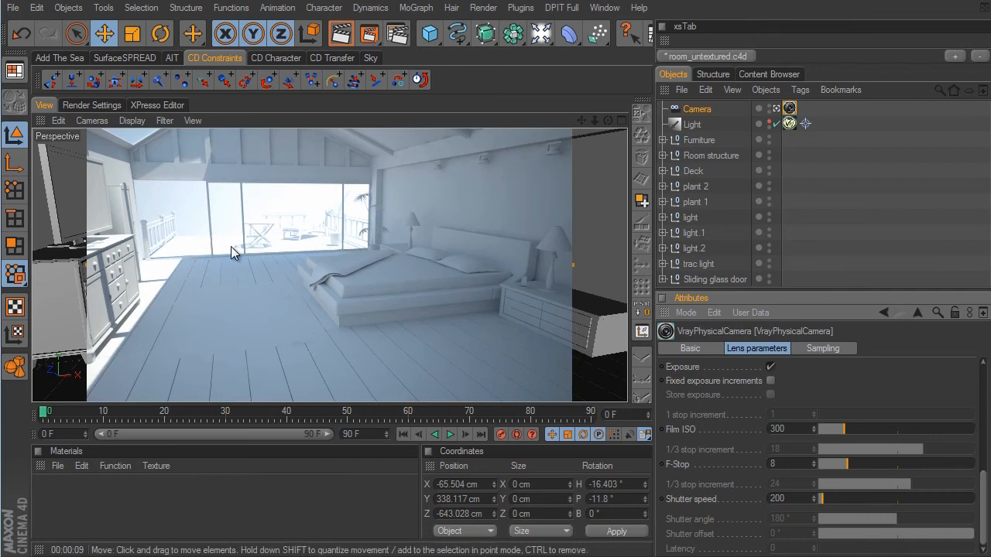
pyautogui.moveTo(444, 286)
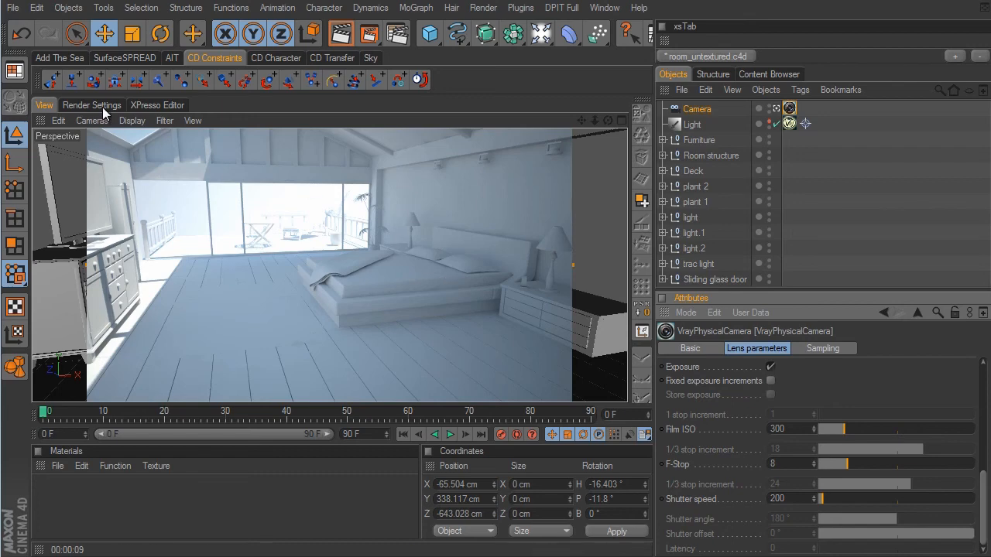
# Step: Re-render the daylit bedroom preview at Film ISO 300 with Reinhard mapping
pyautogui.click(91, 105)
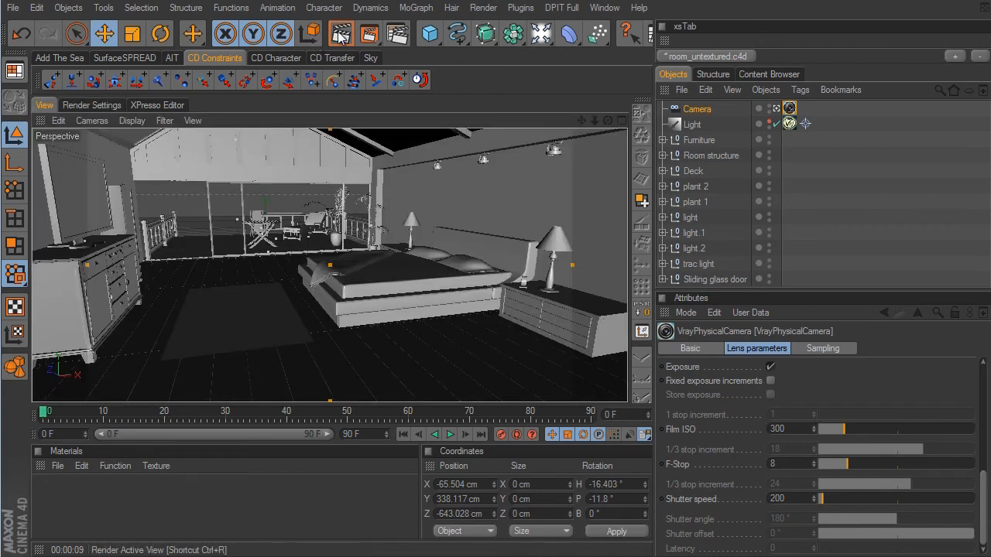
pyautogui.click(341, 33)
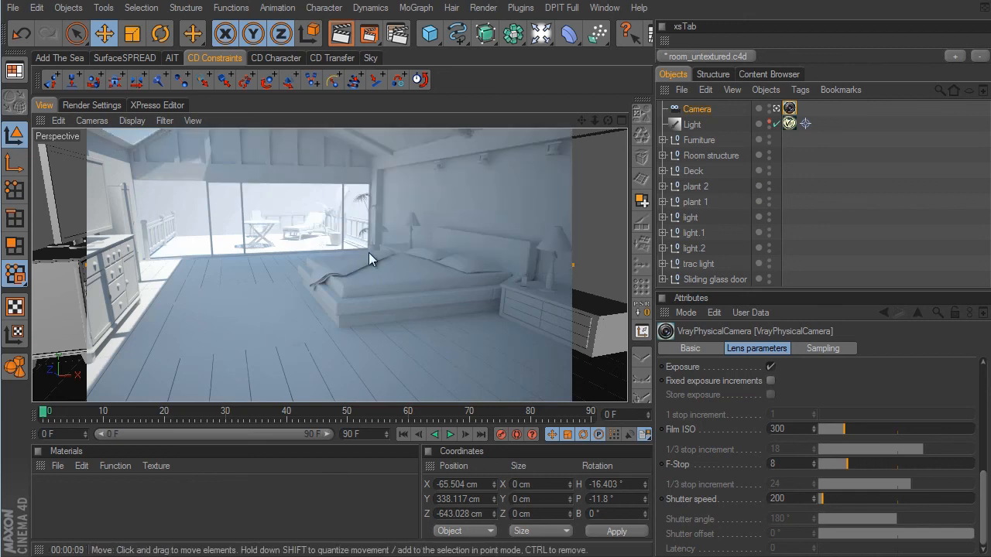
pyautogui.moveTo(313, 240)
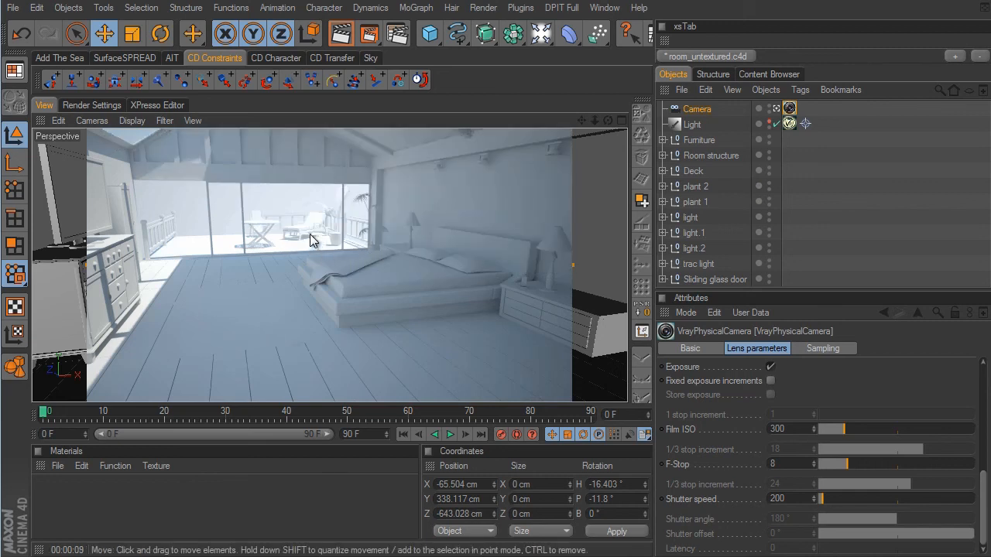
pyautogui.moveTo(406, 267)
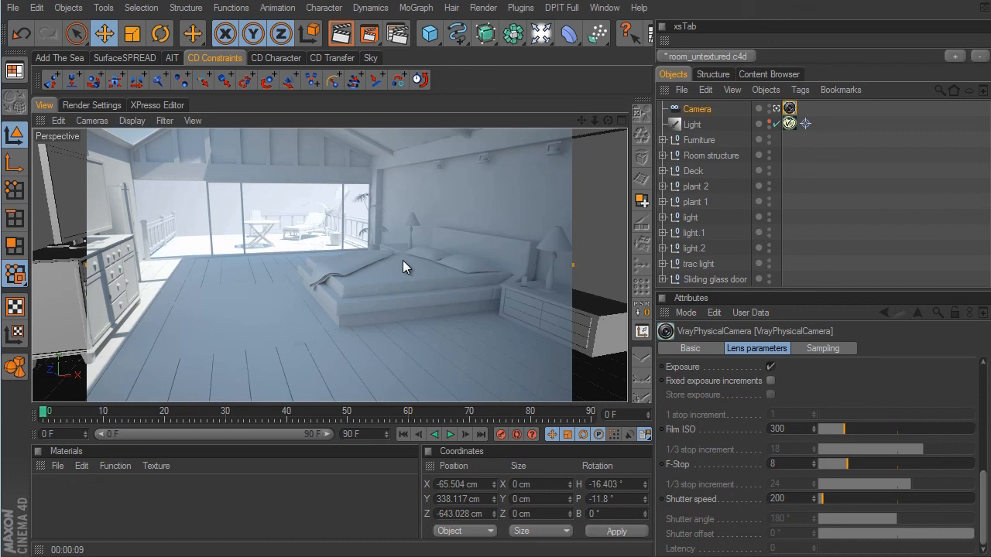